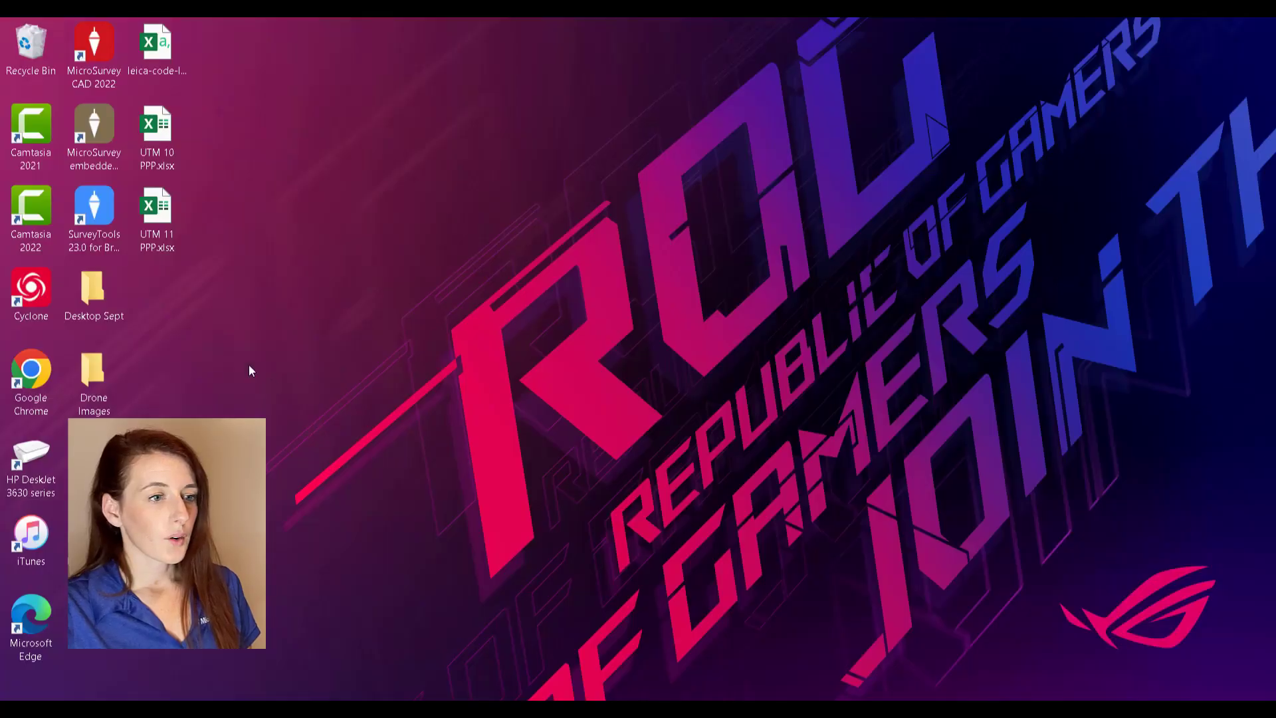
- Launch SurveyTools 23.0 for BricsCAD and start BricsCAD for Civil Design
click(94, 214)
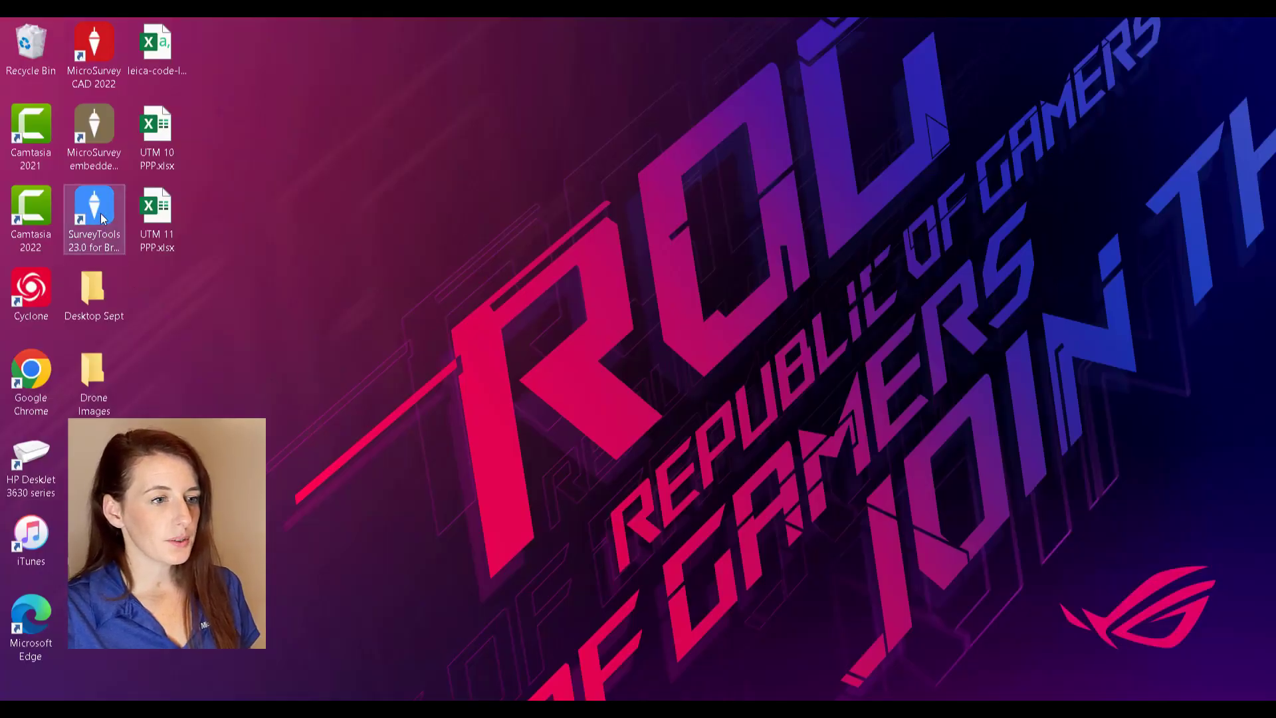
mouse_move(94, 215)
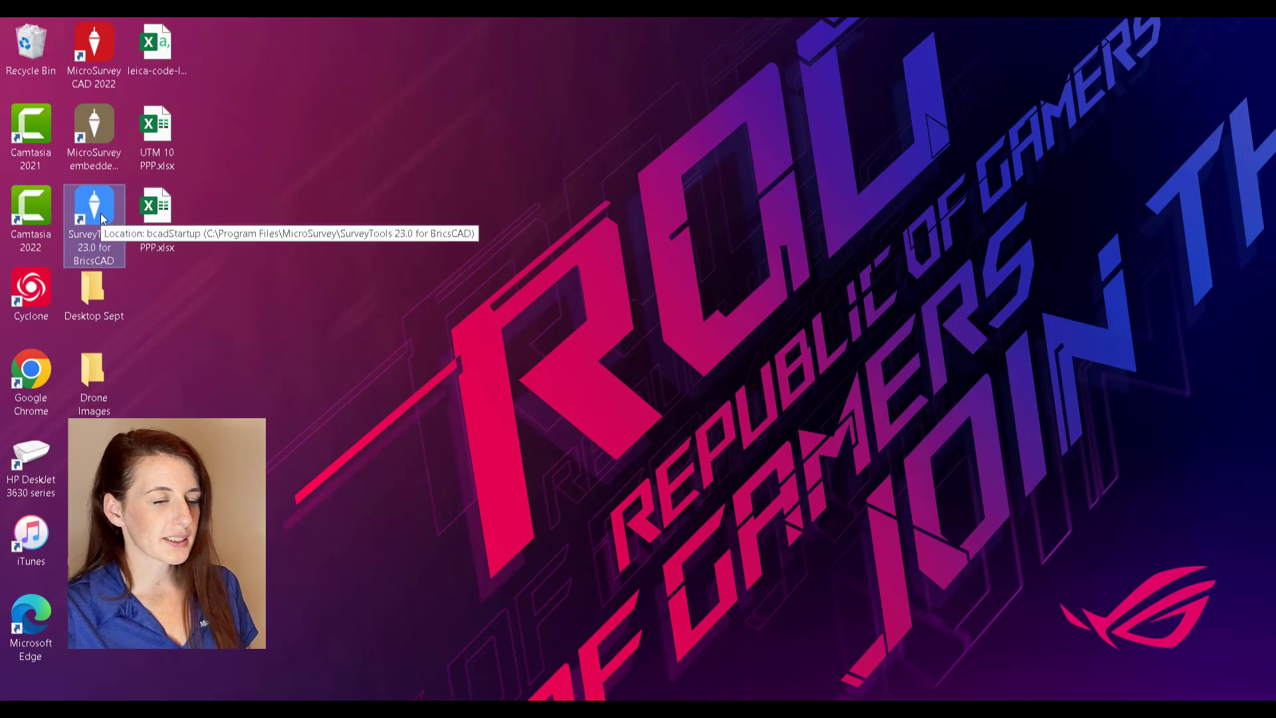
double_click(94, 210)
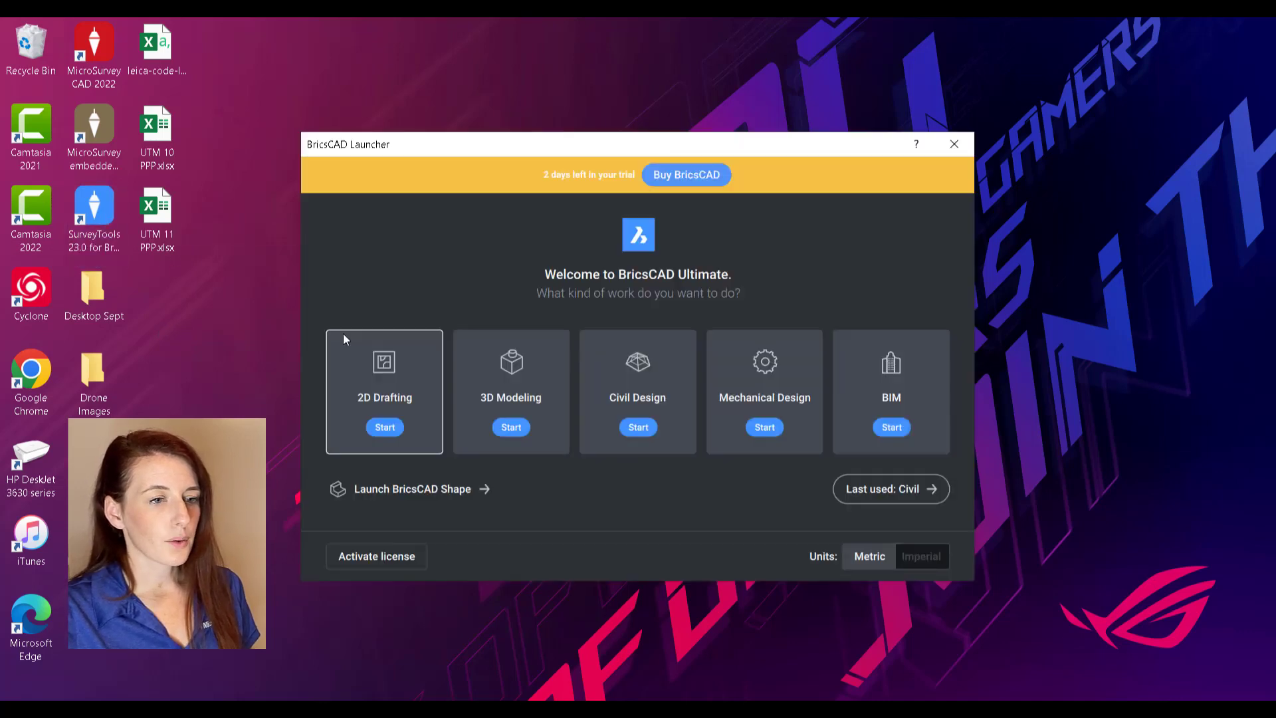
mouse_move(643, 402)
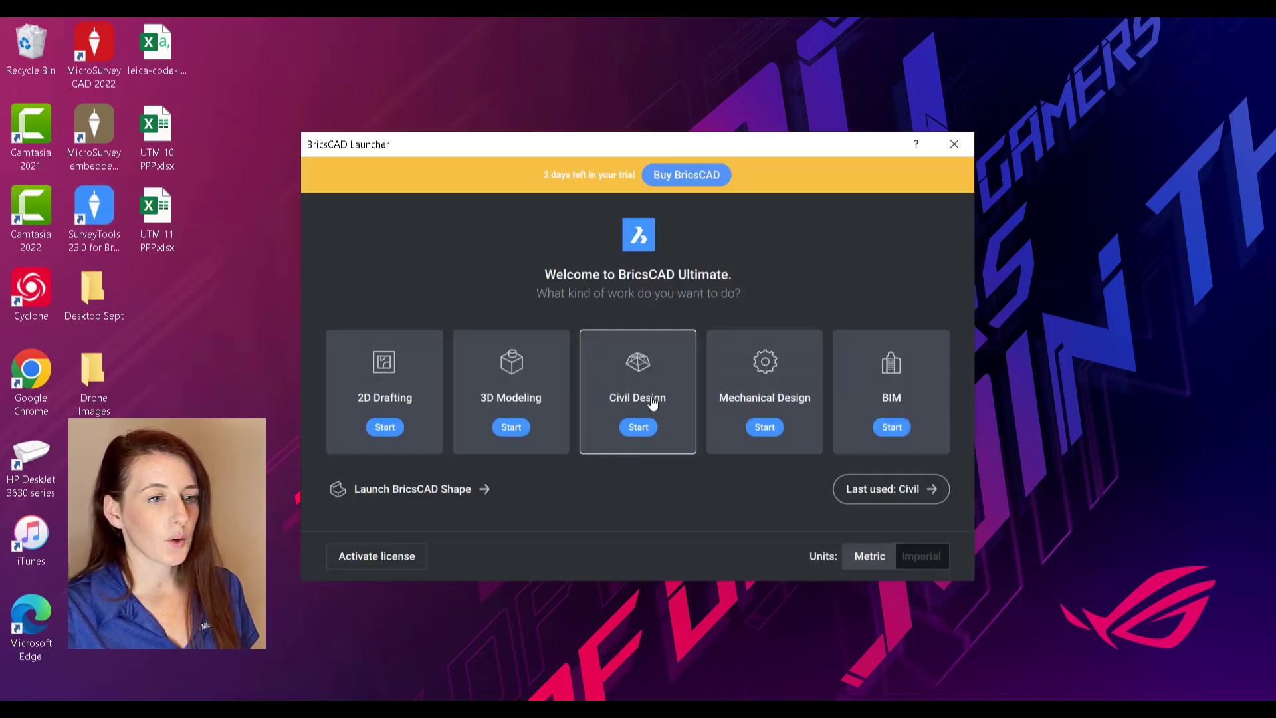
click(638, 427)
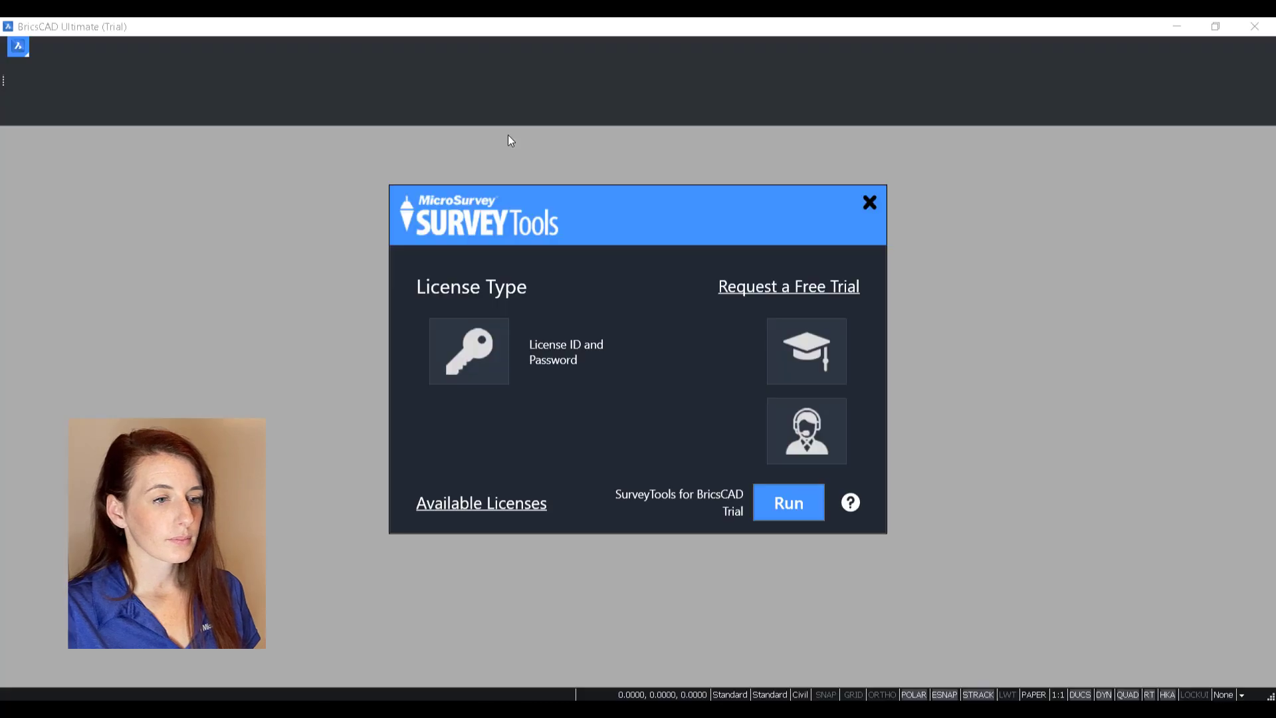
- Run the SurveyTools trial and open Golf Course Topo.dwg from Desktop > MicroSurvey
click(787, 503)
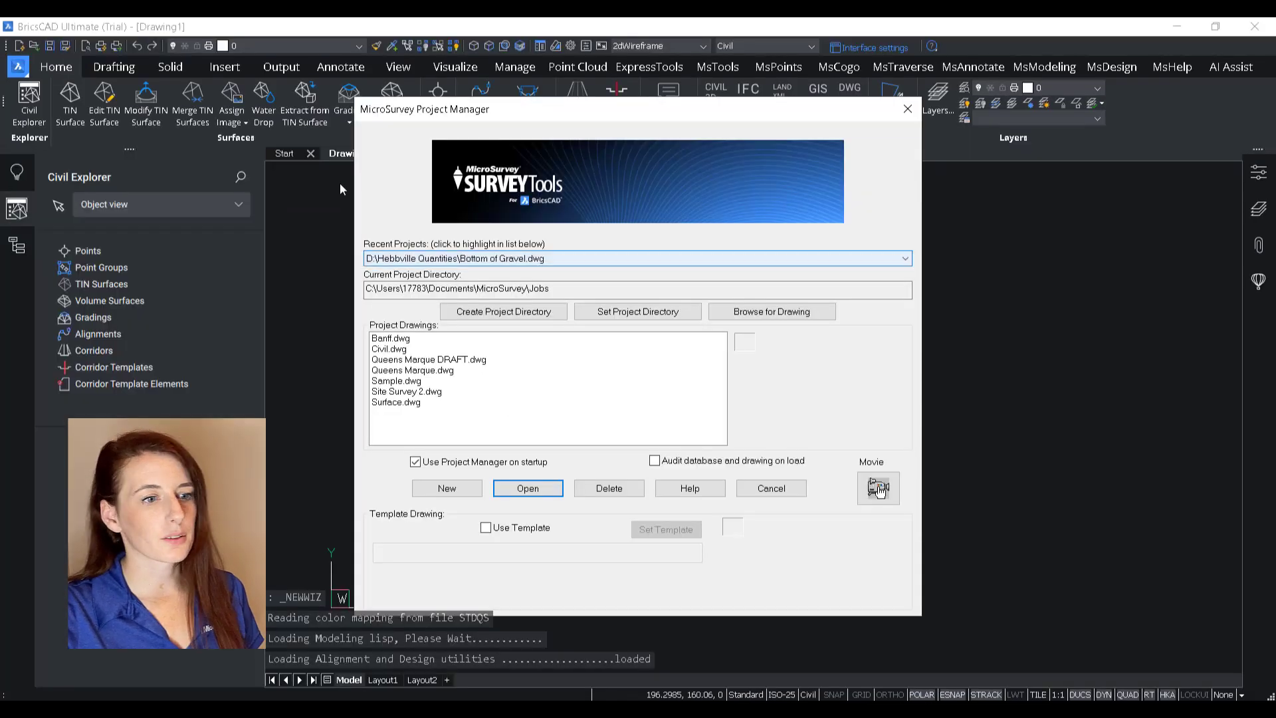
click(771, 311)
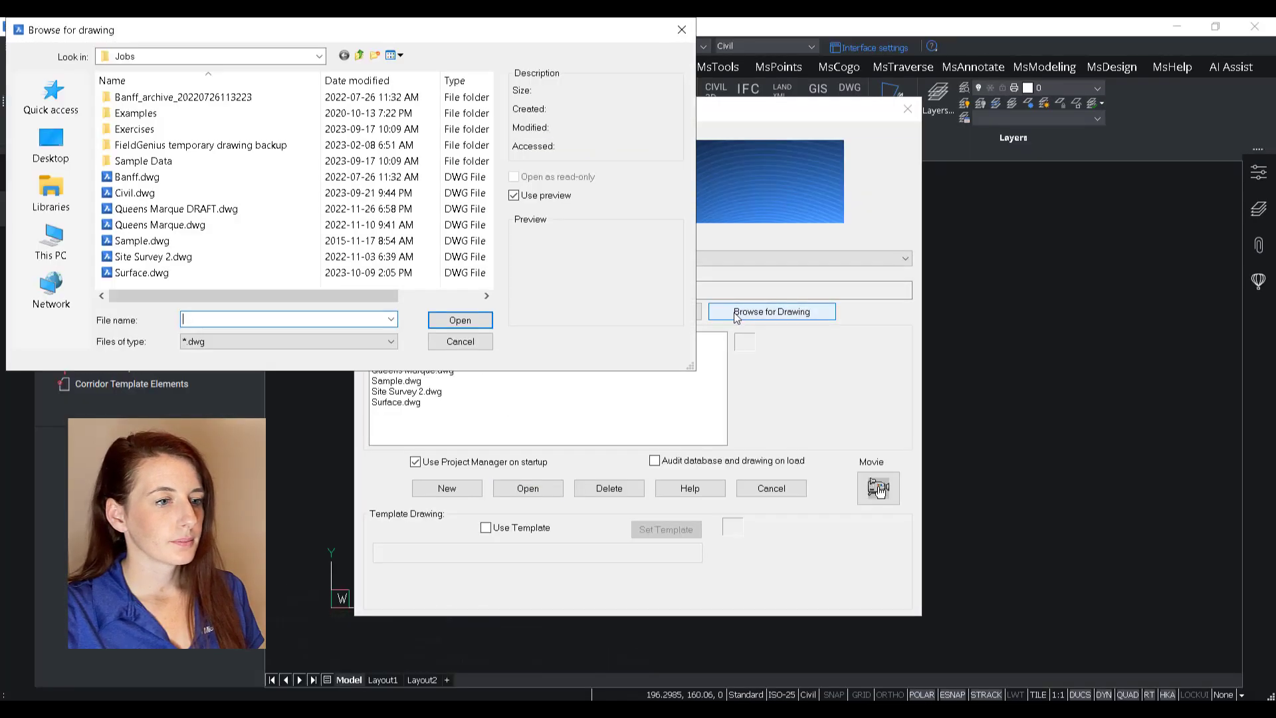
click(50, 144)
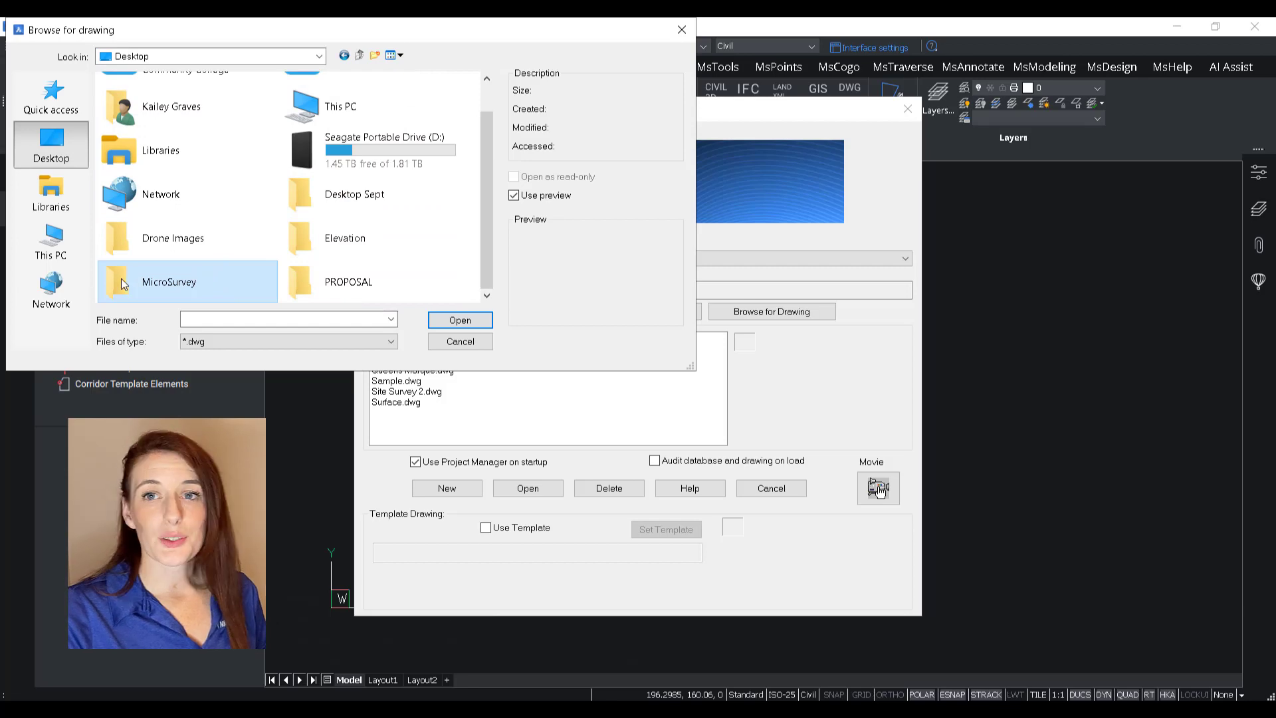
double_click(168, 281)
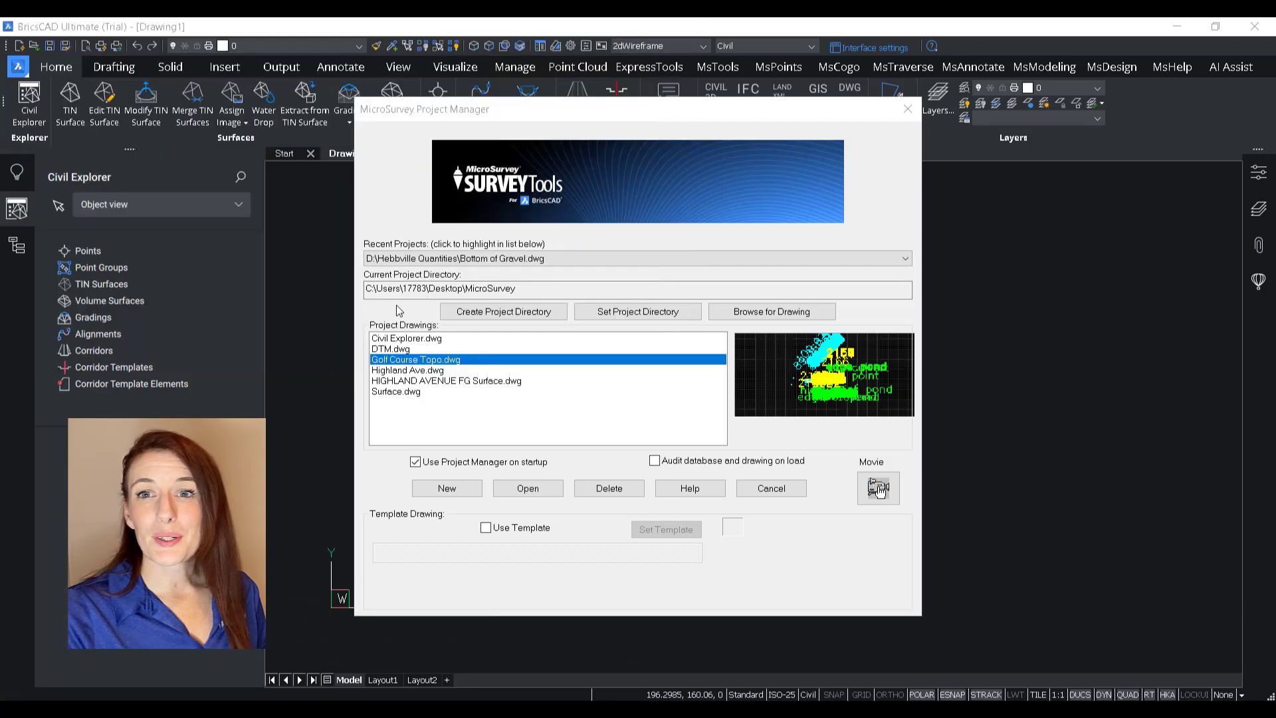
click(527, 489)
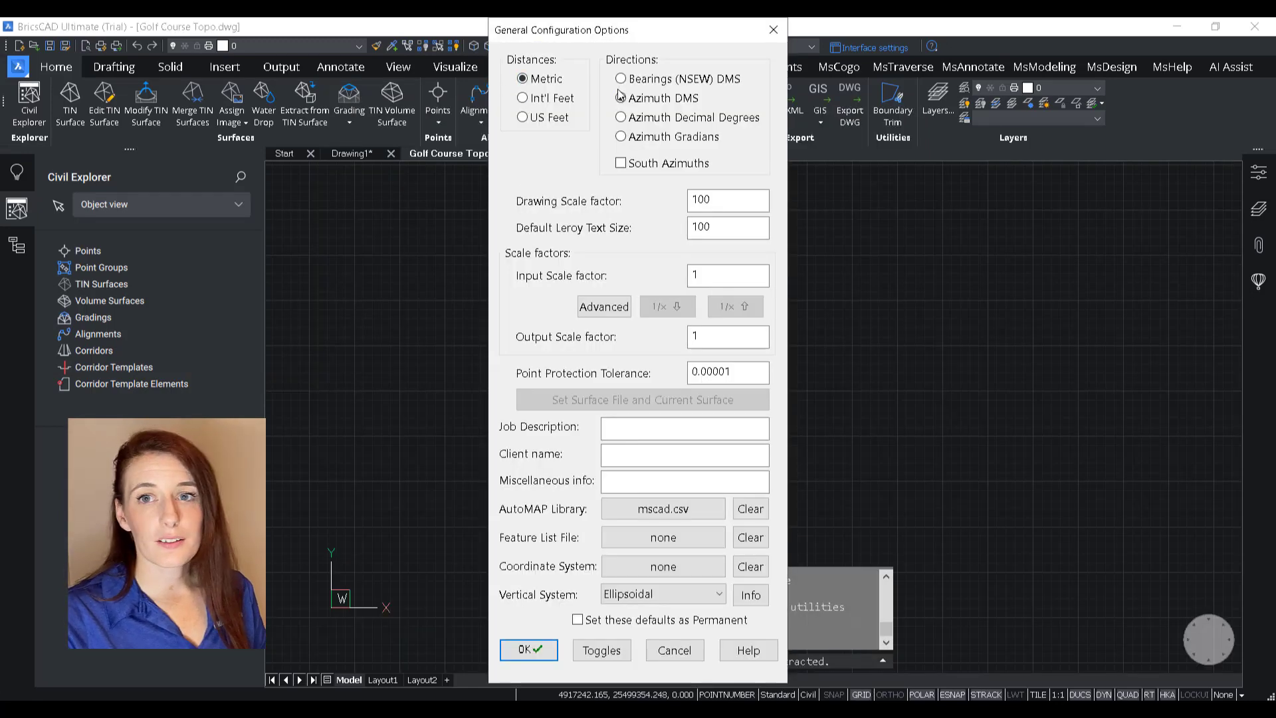
- Keep metric distances, choose Azimuth DMS directions and accept the configuration
click(621, 98)
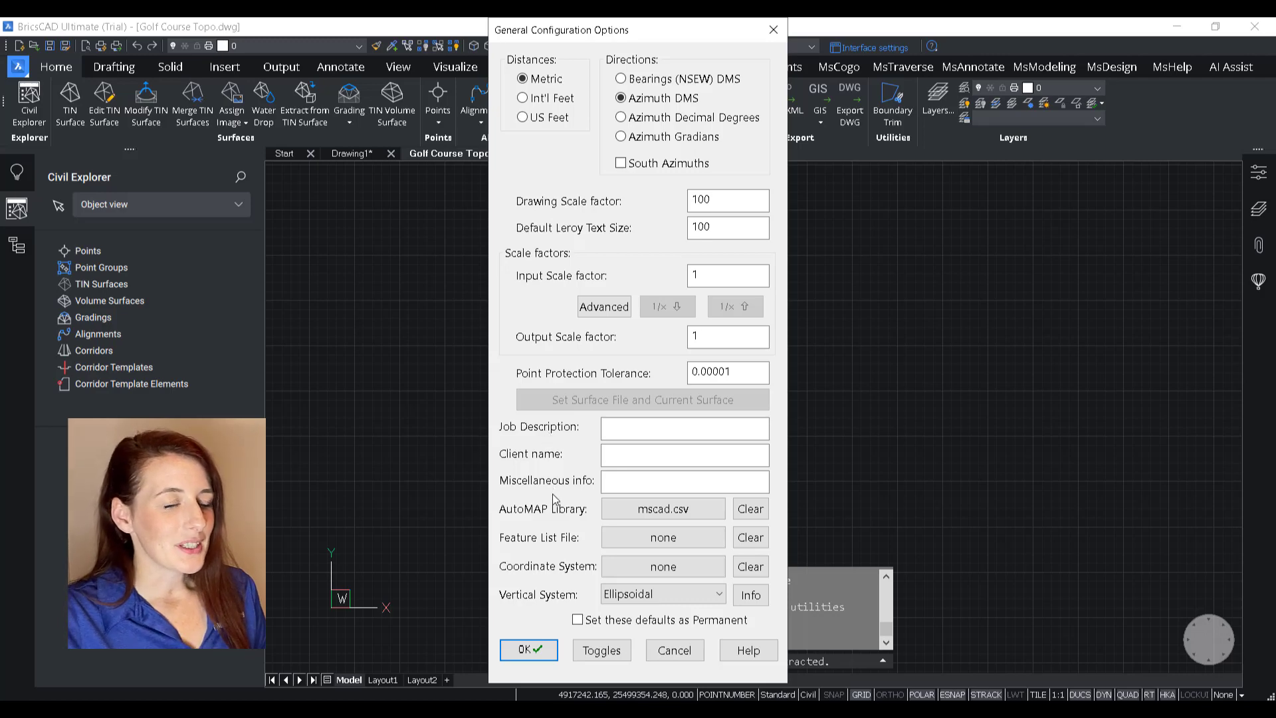
click(528, 649)
text(IPN)
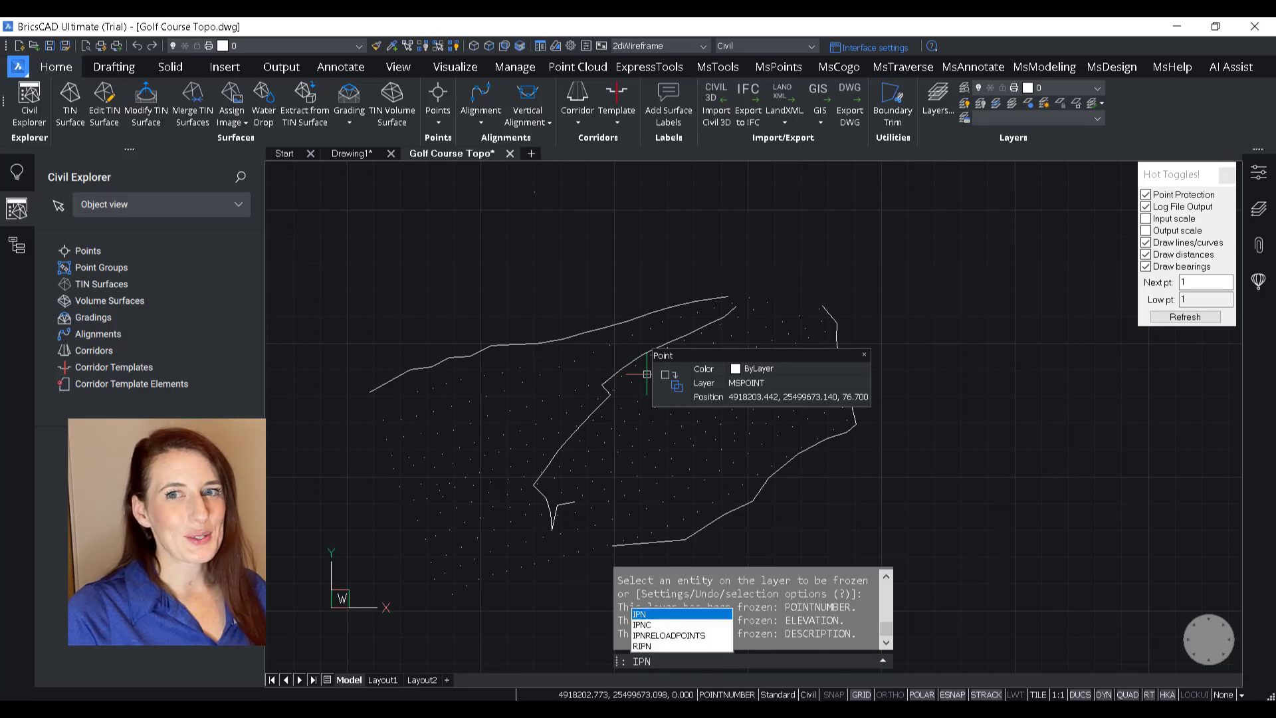
- Toggle point label drawing with the IP commands, including IPD for descriptions
text(ip)
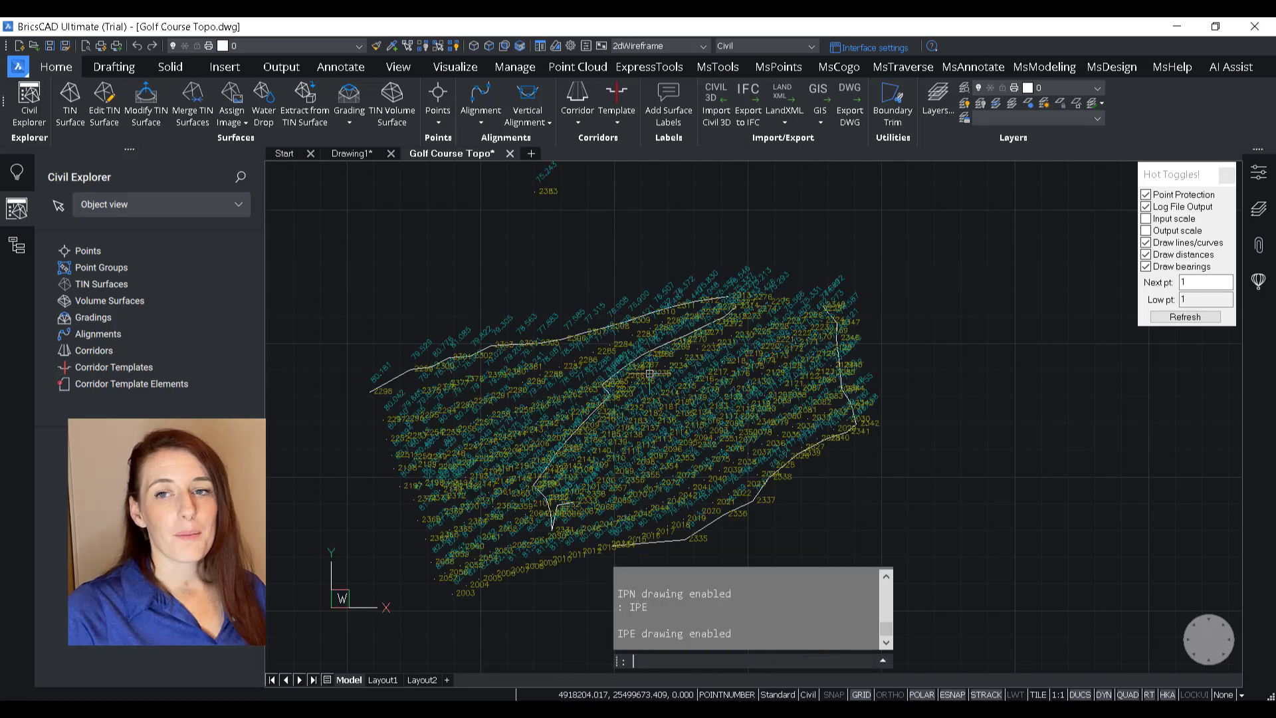
text(IPD)
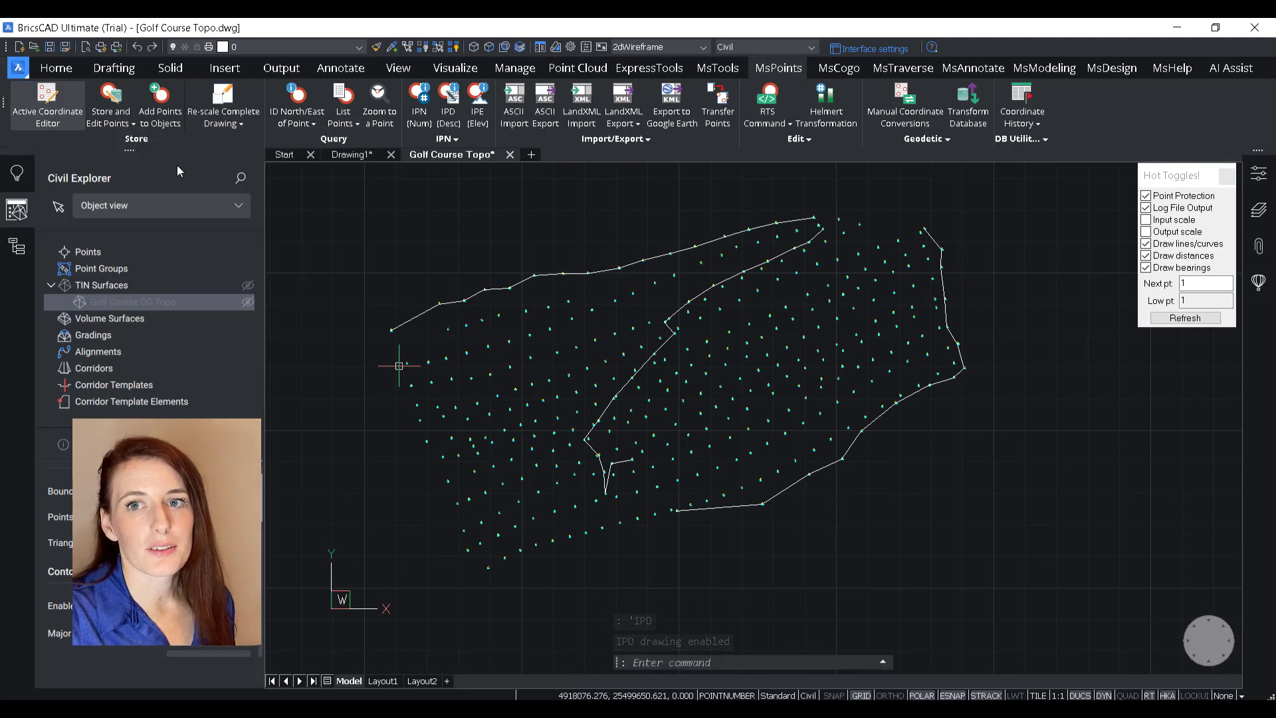
- Browse the point list in the maximized Active Coordinate Editor
click(46, 102)
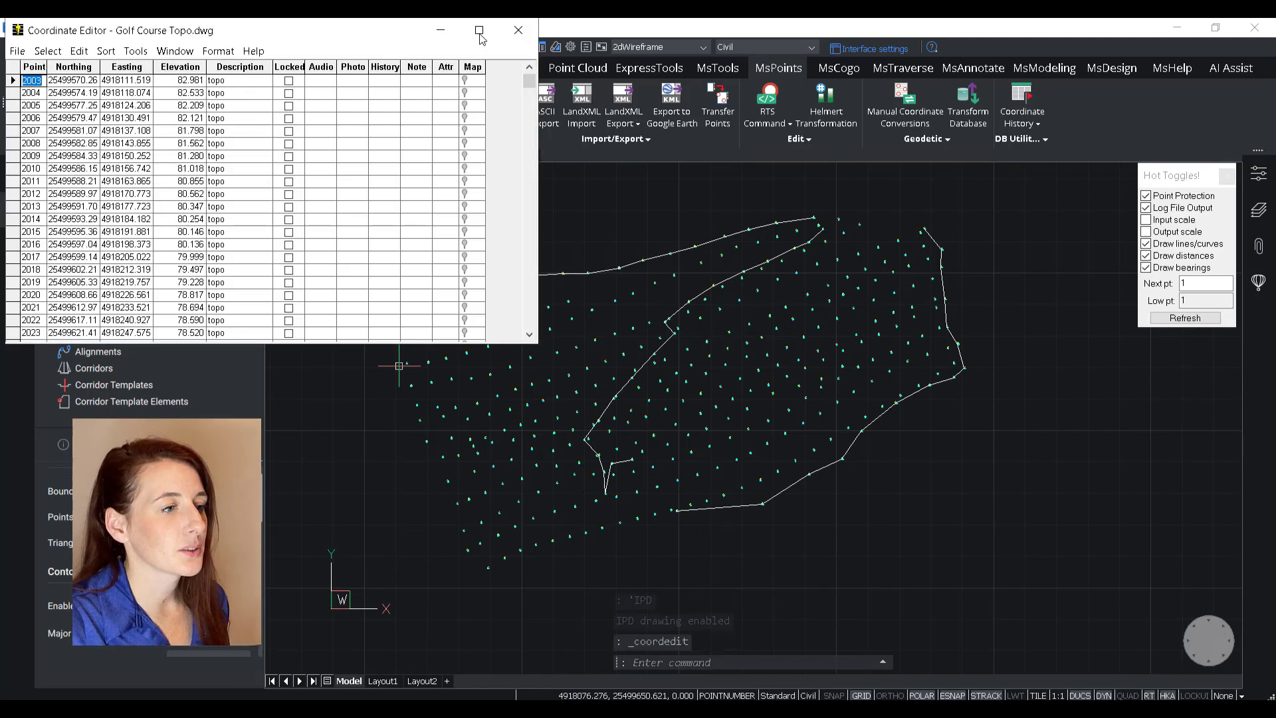
click(479, 30)
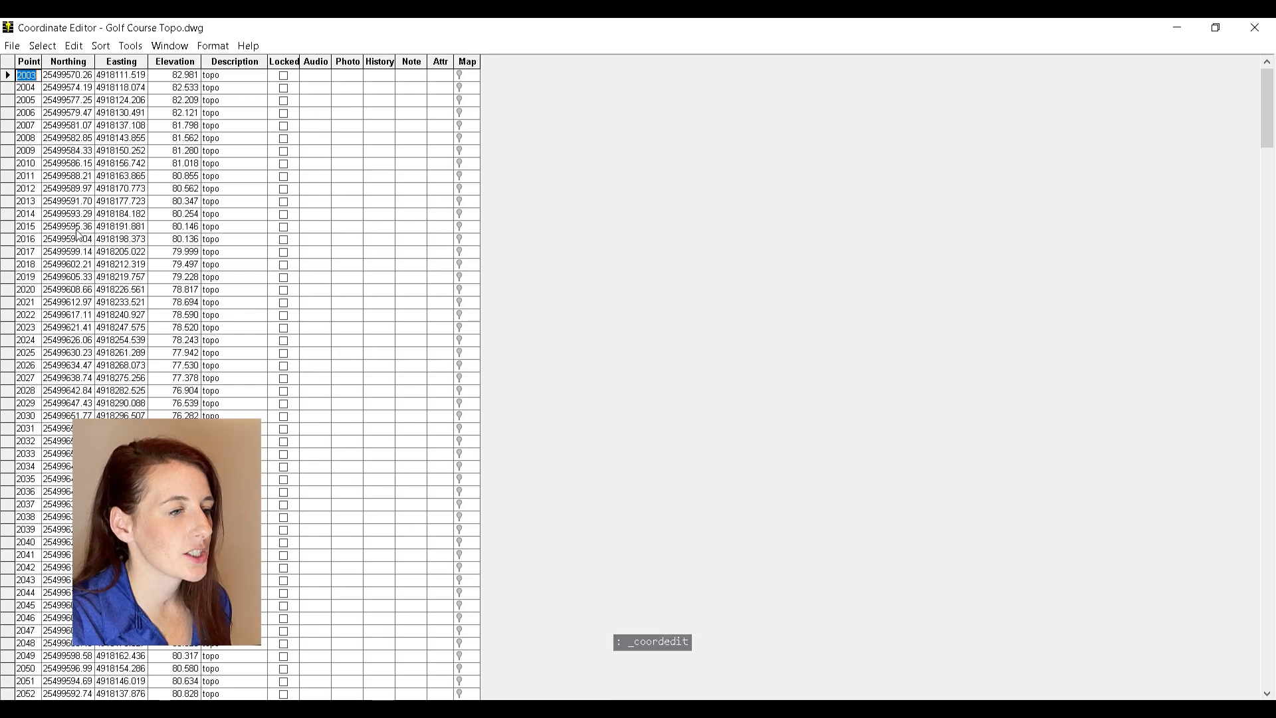
scroll(down, 3)
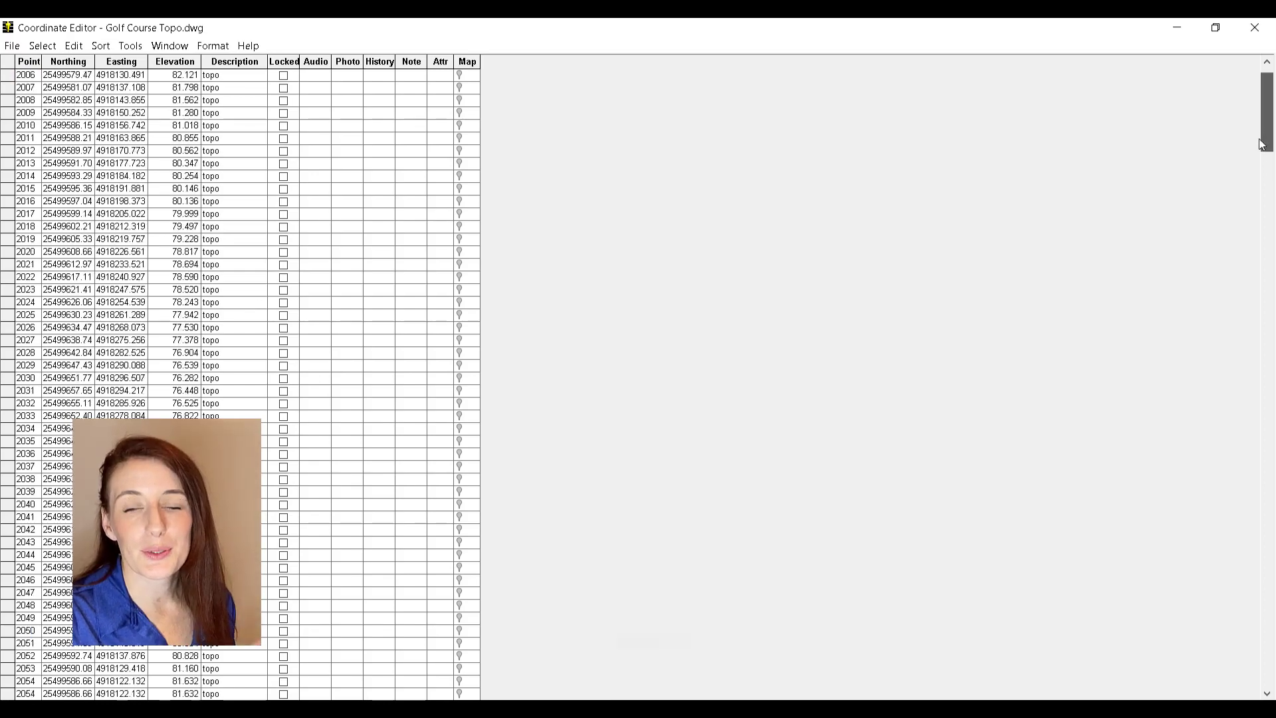
scroll(down, 3)
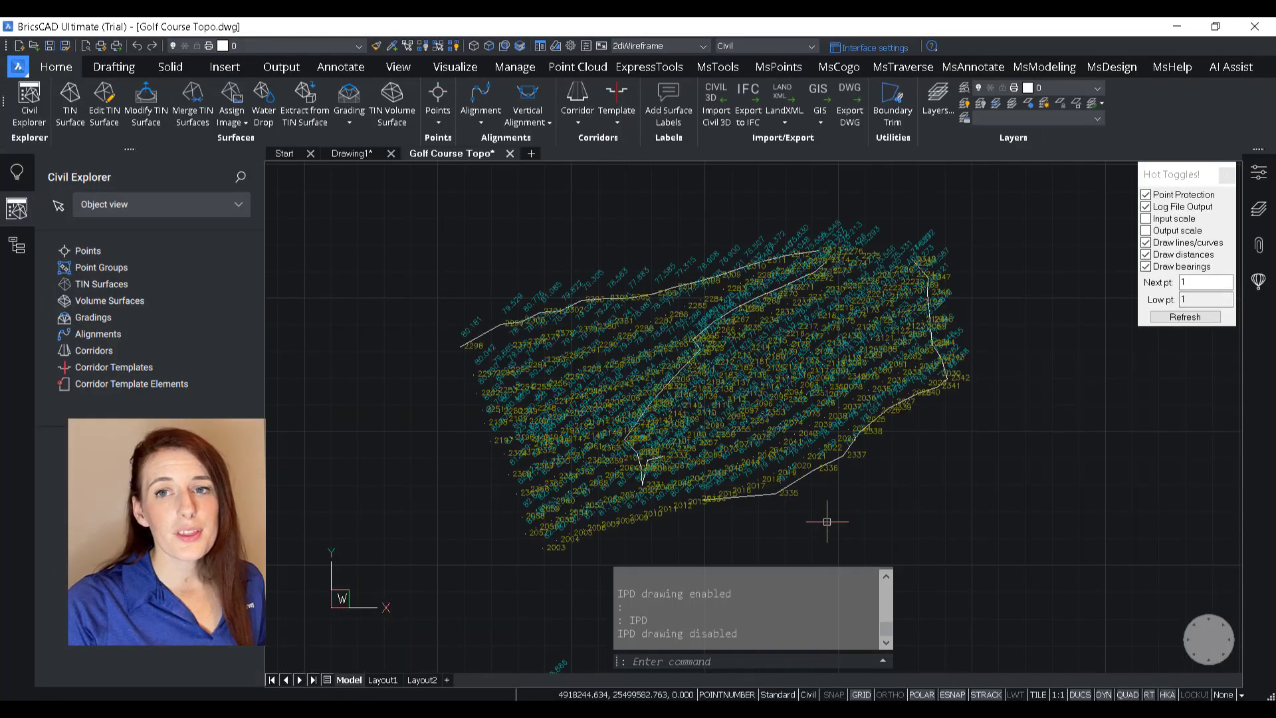
- Disable description labels with IPD, then build a TIN surface using lines as breaklines
text(IPD)
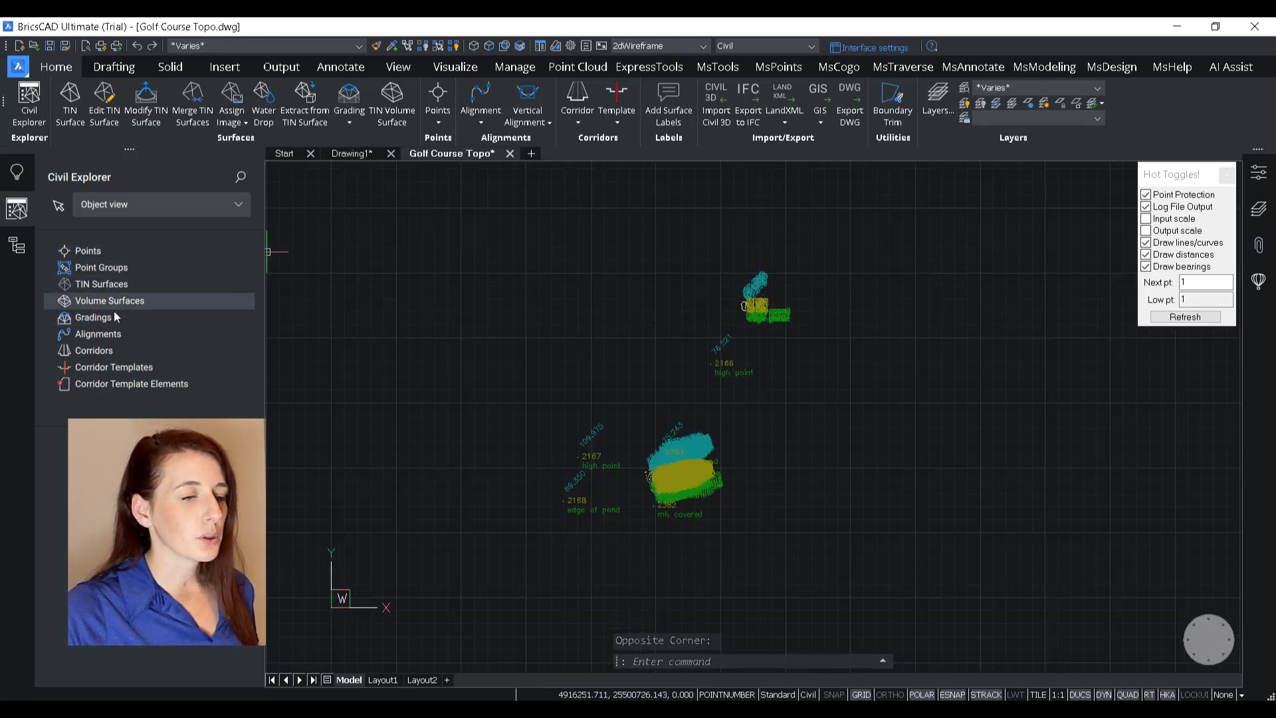
click(101, 283)
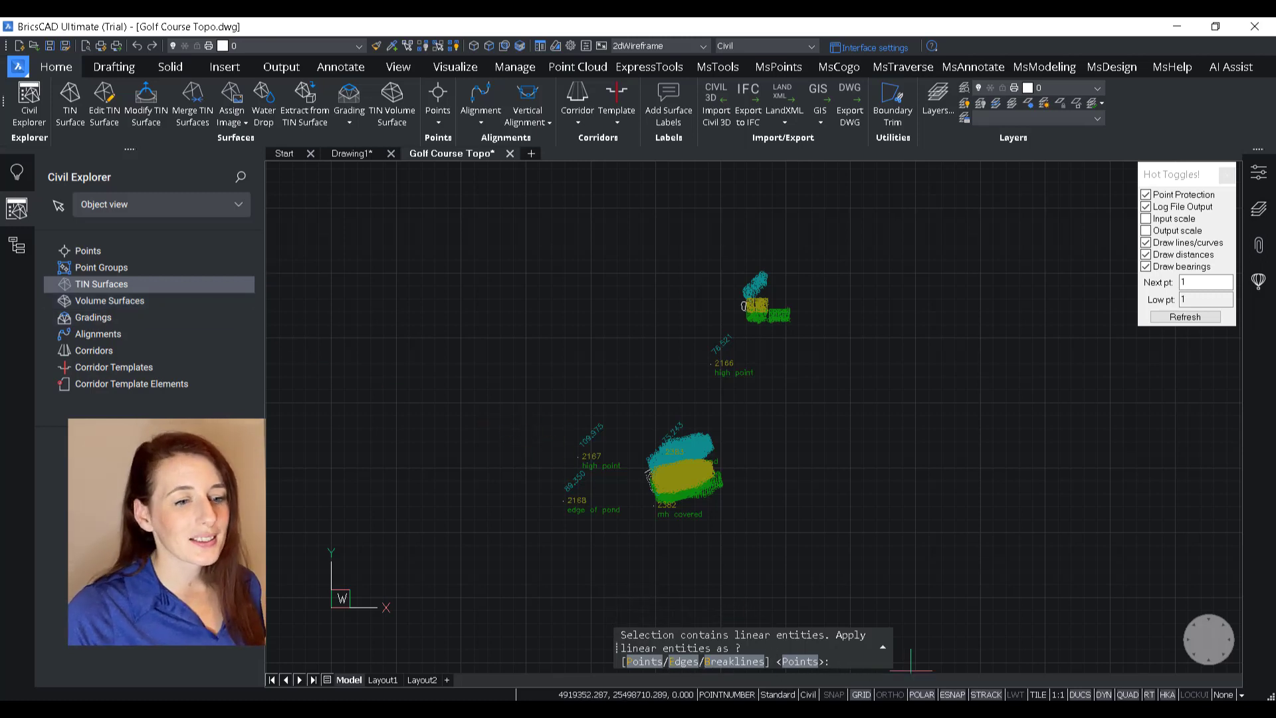
text(b)
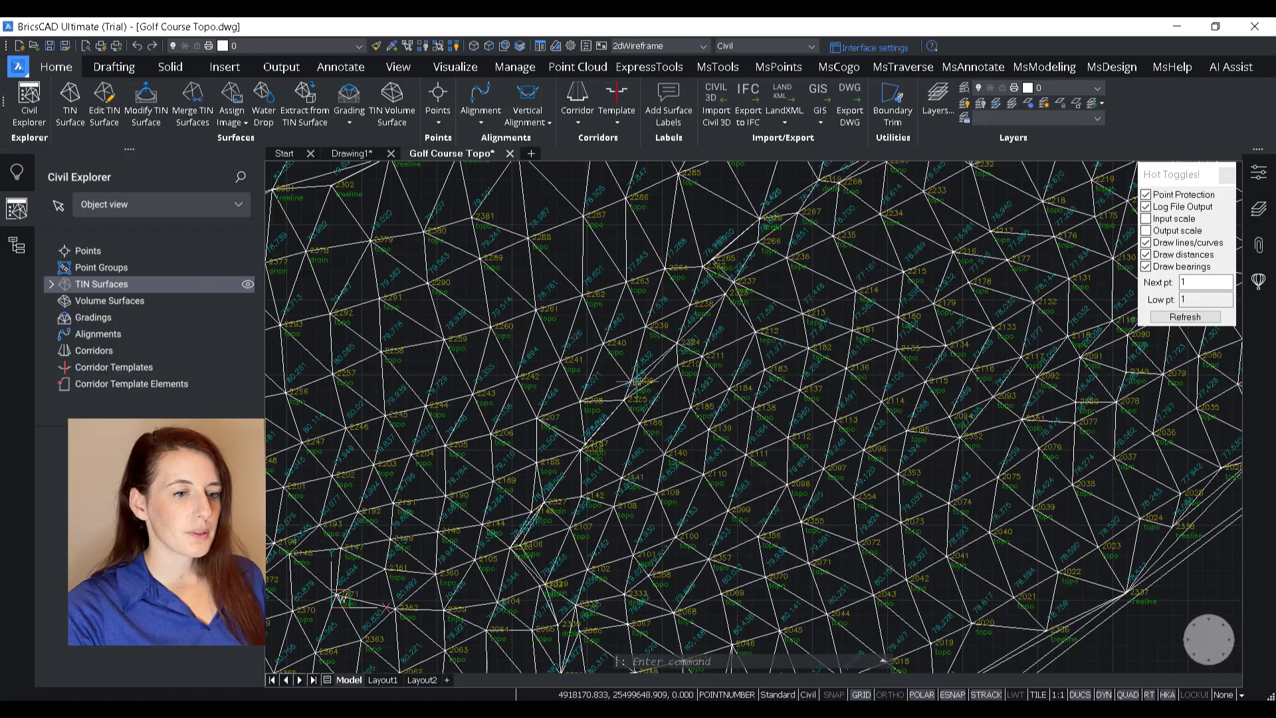
- Turn off point number labels with IPN so only the TIN triangles show
text(IPN)
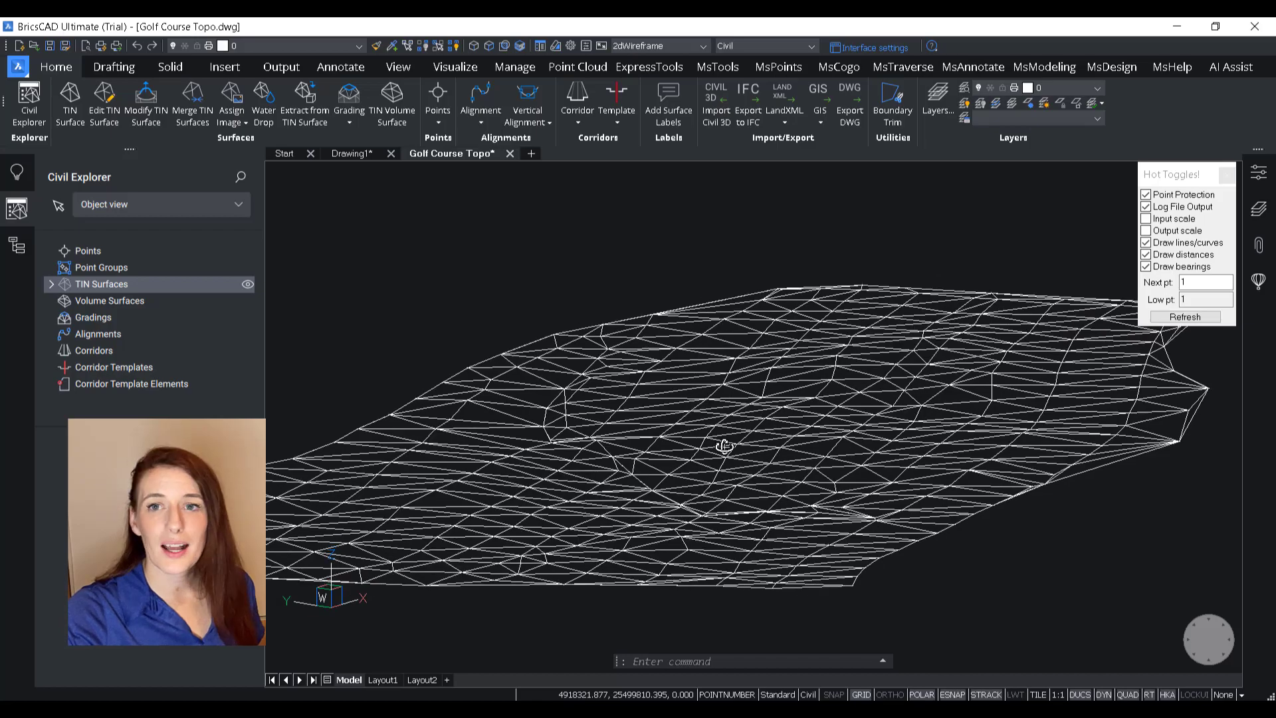
- Orbit the mesh, then expand TIN Surfaces and open Surface1's properties
drag(724, 446, 684, 454)
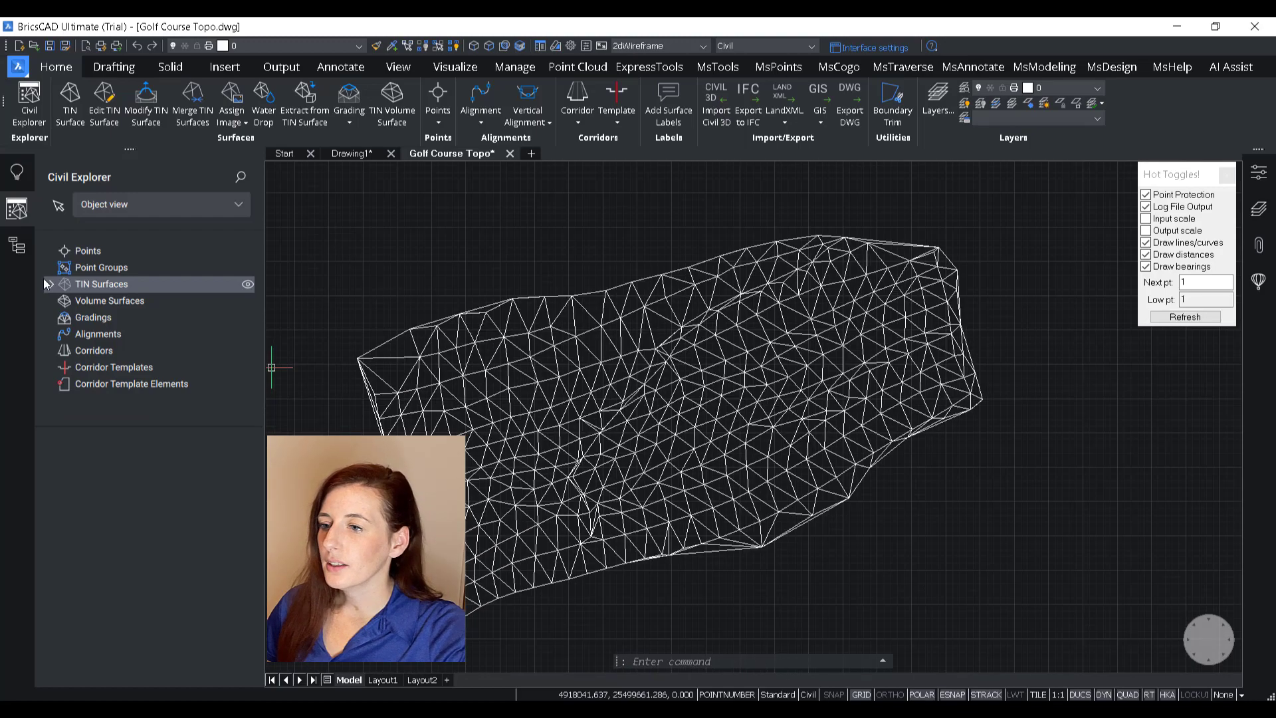
click(102, 283)
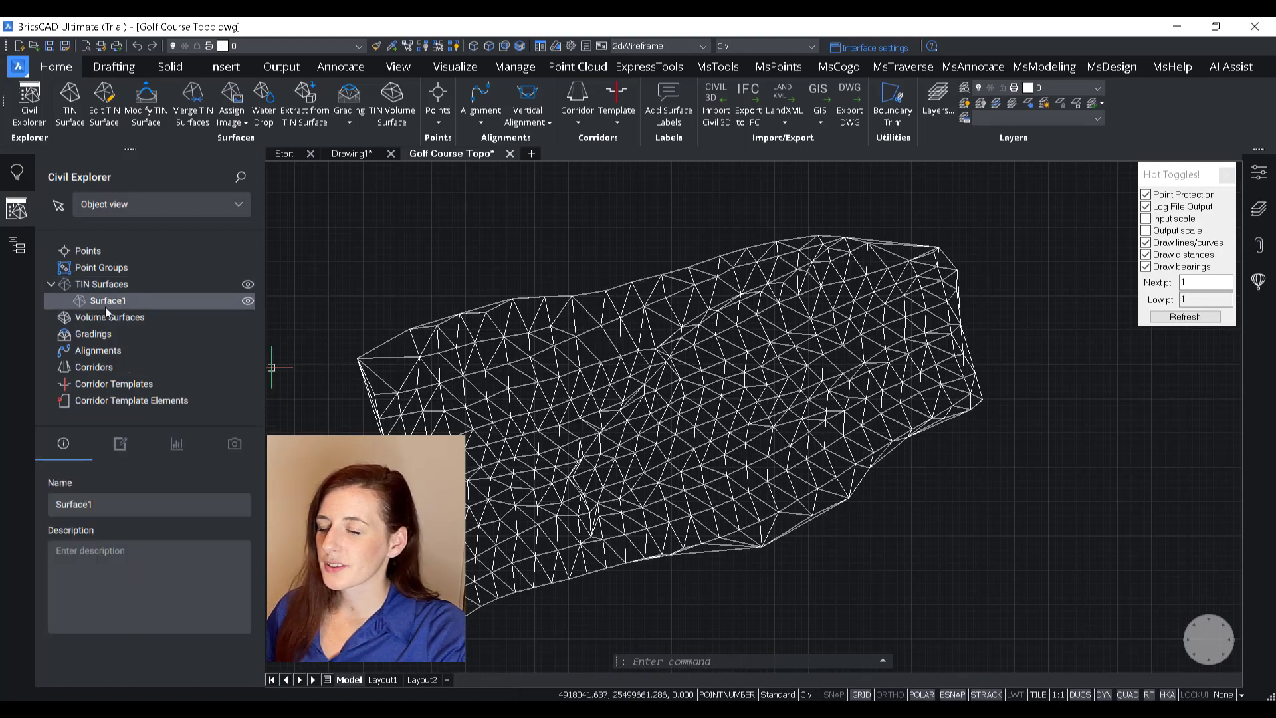
double_click(74, 504)
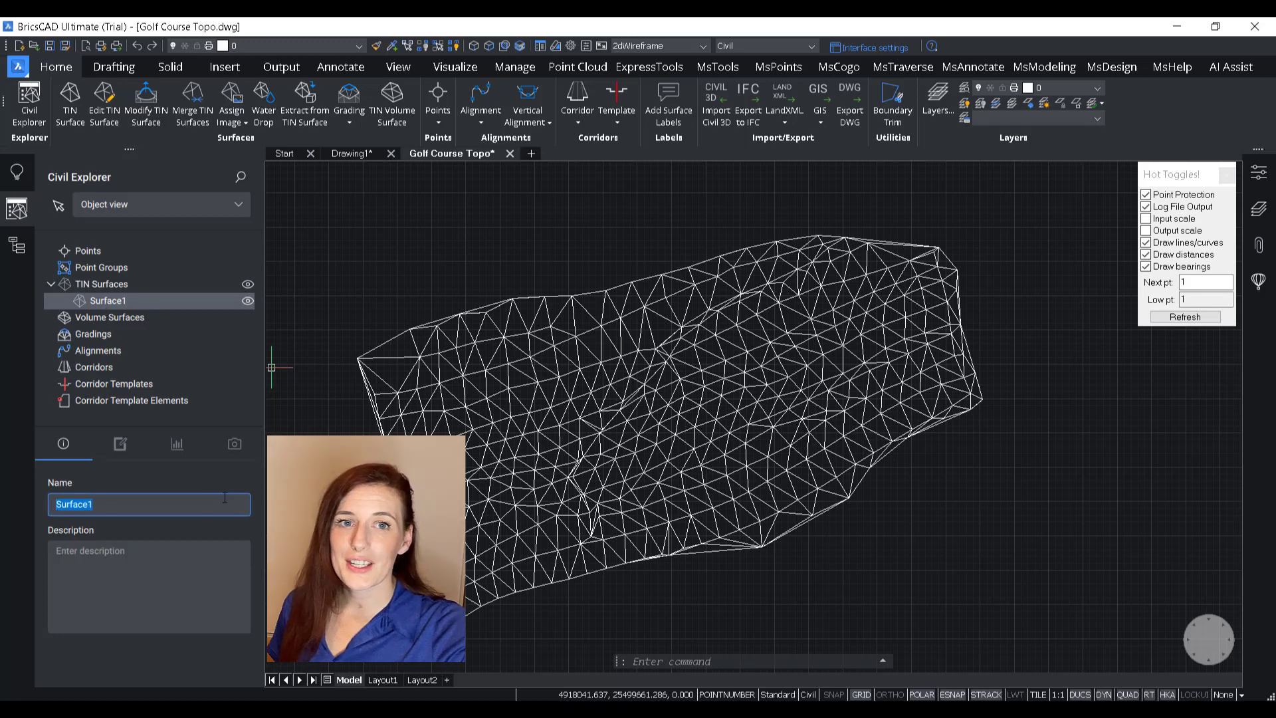
- Rename Surface1 to 'Golf Course OG Topo' and select it in the tree
text(Golf)
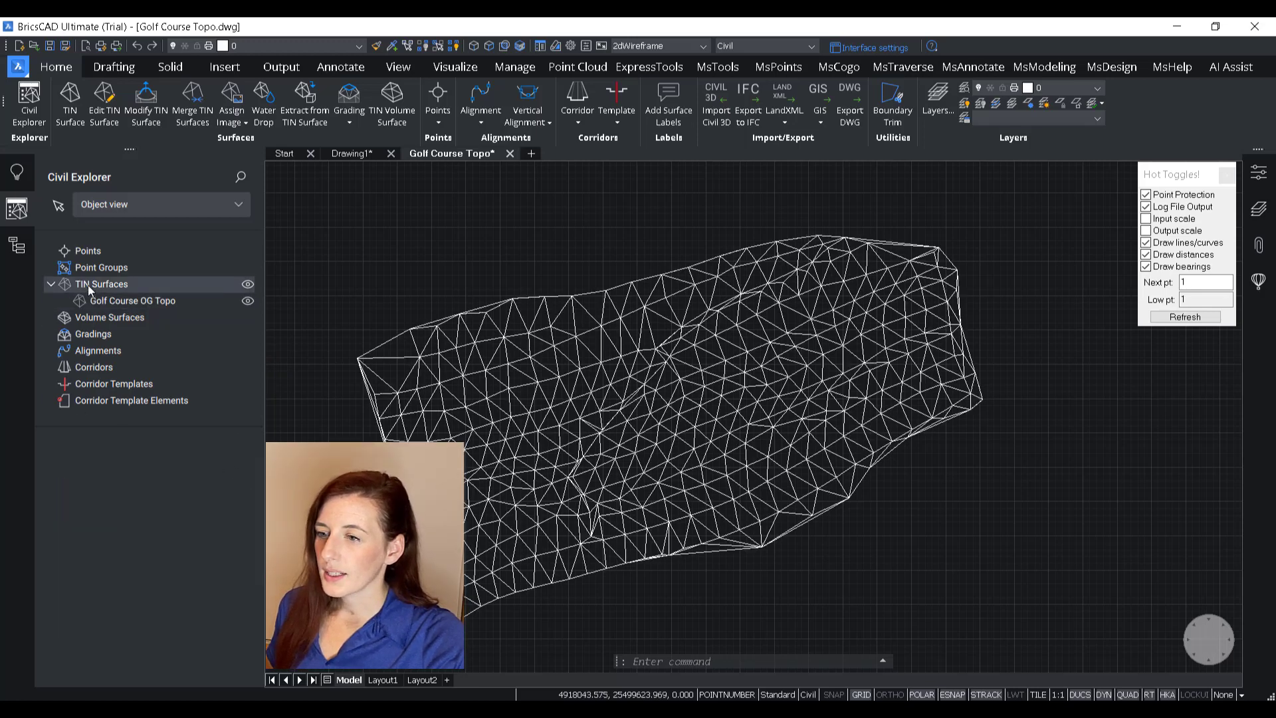
click(132, 301)
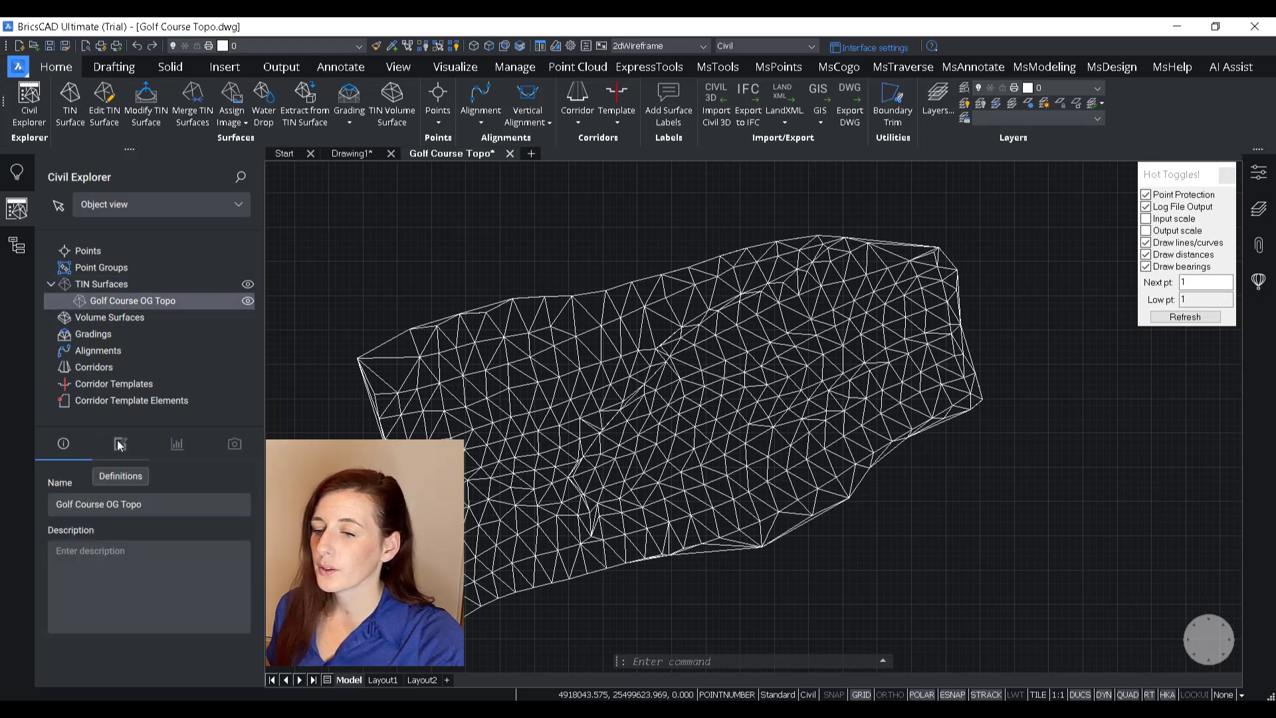
- Preview the boundary line, points and triangles display toggles, leaving Triangles on
click(235, 445)
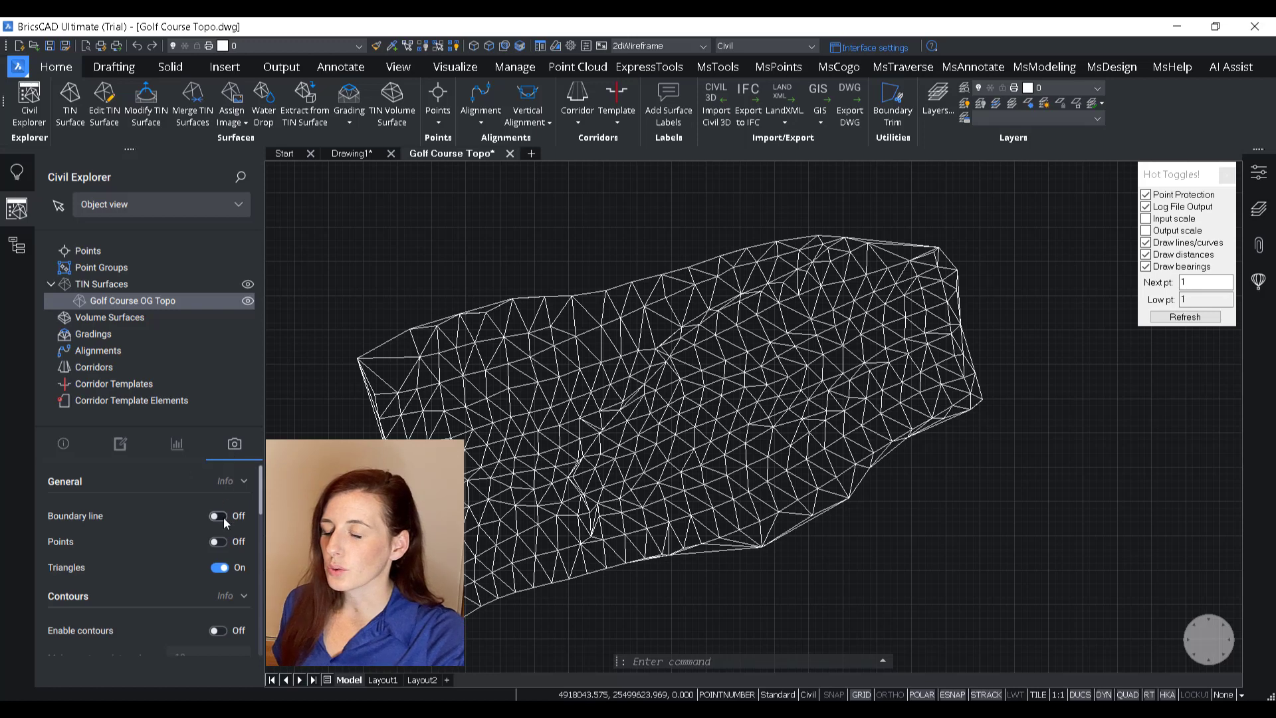
click(218, 516)
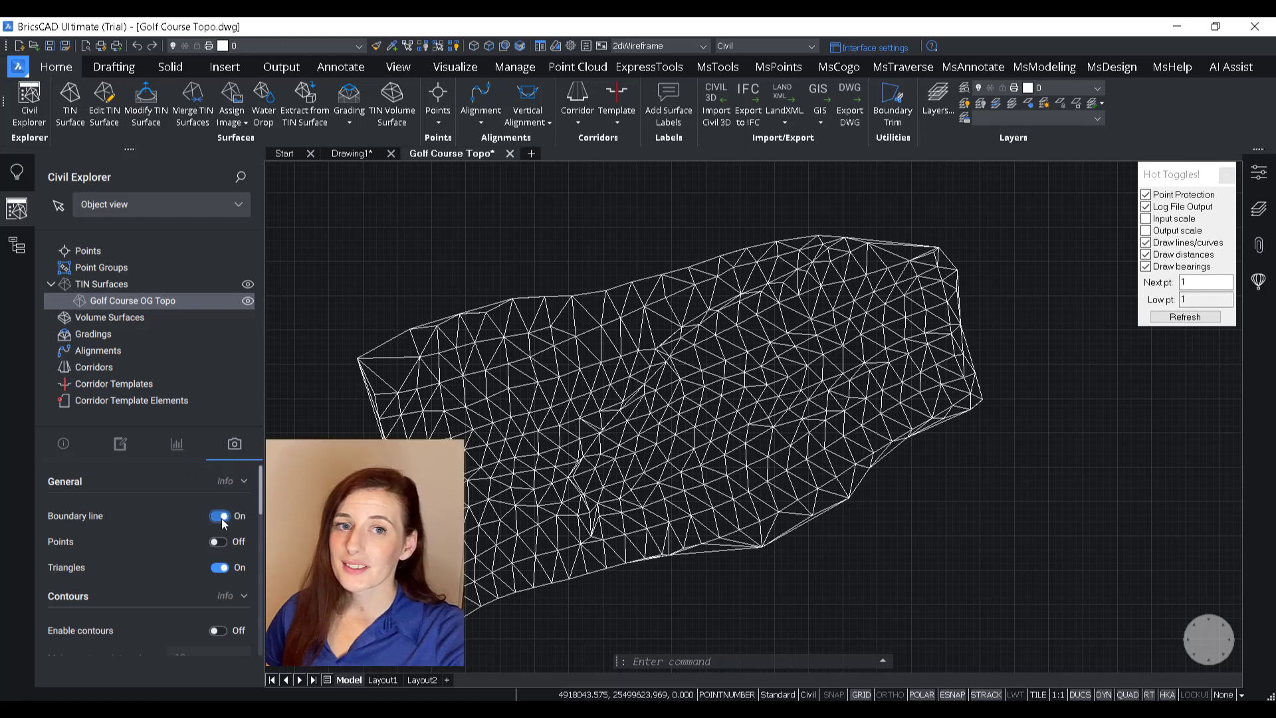
click(218, 515)
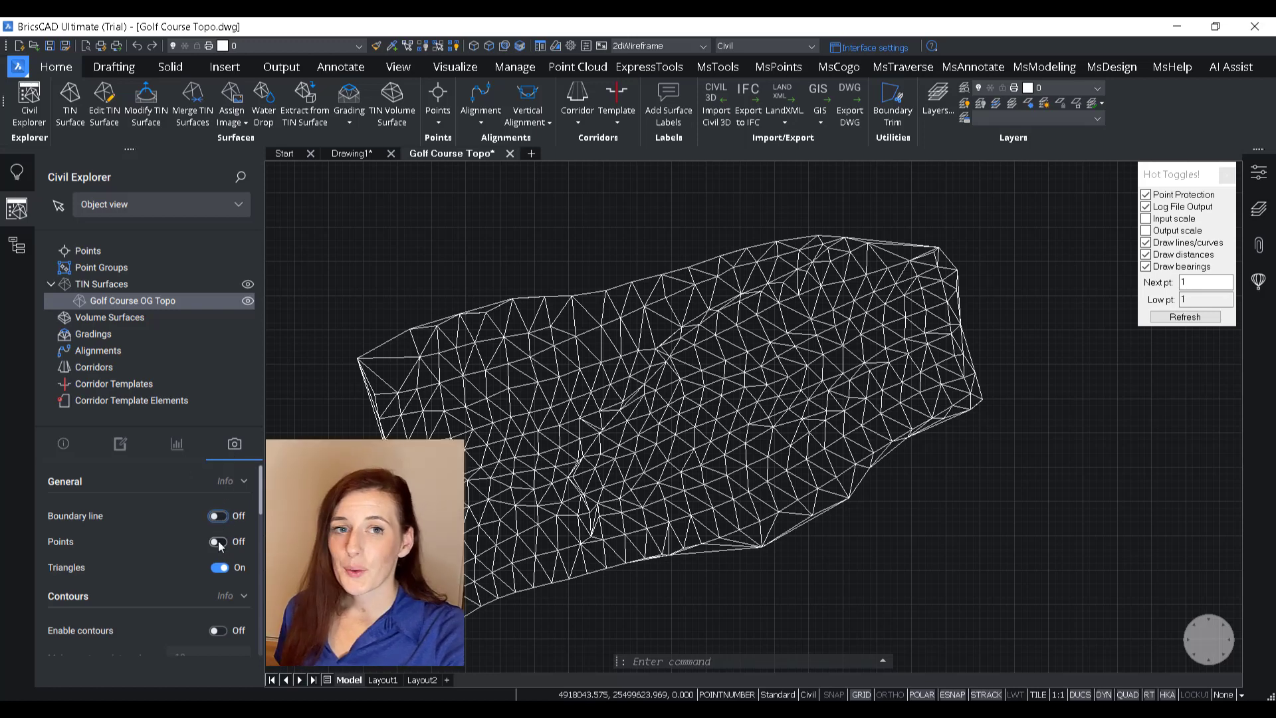
click(218, 541)
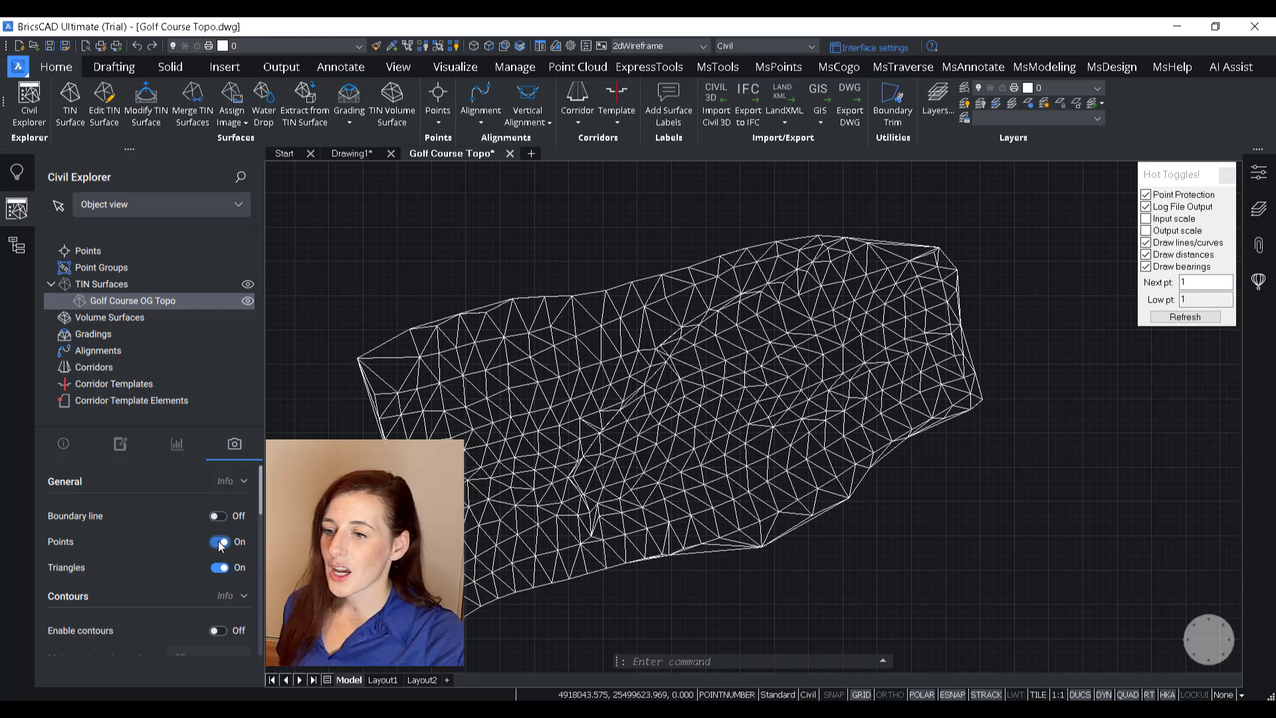
click(218, 567)
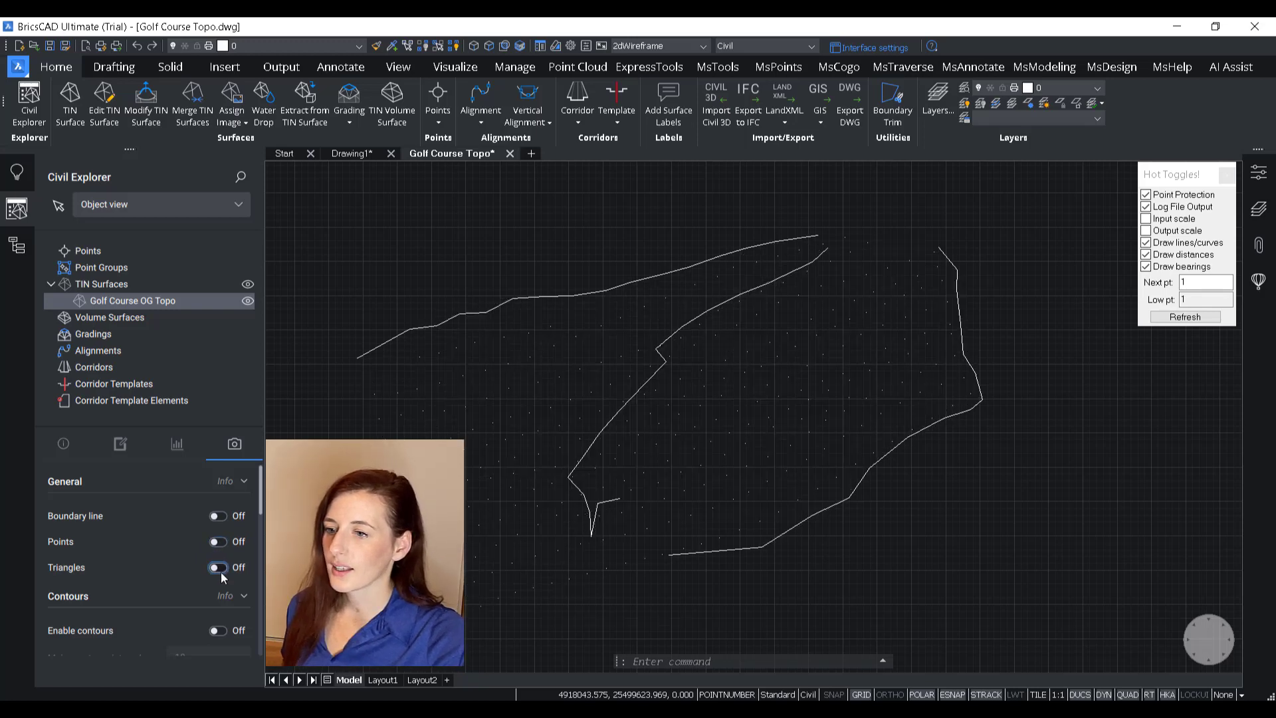
click(218, 567)
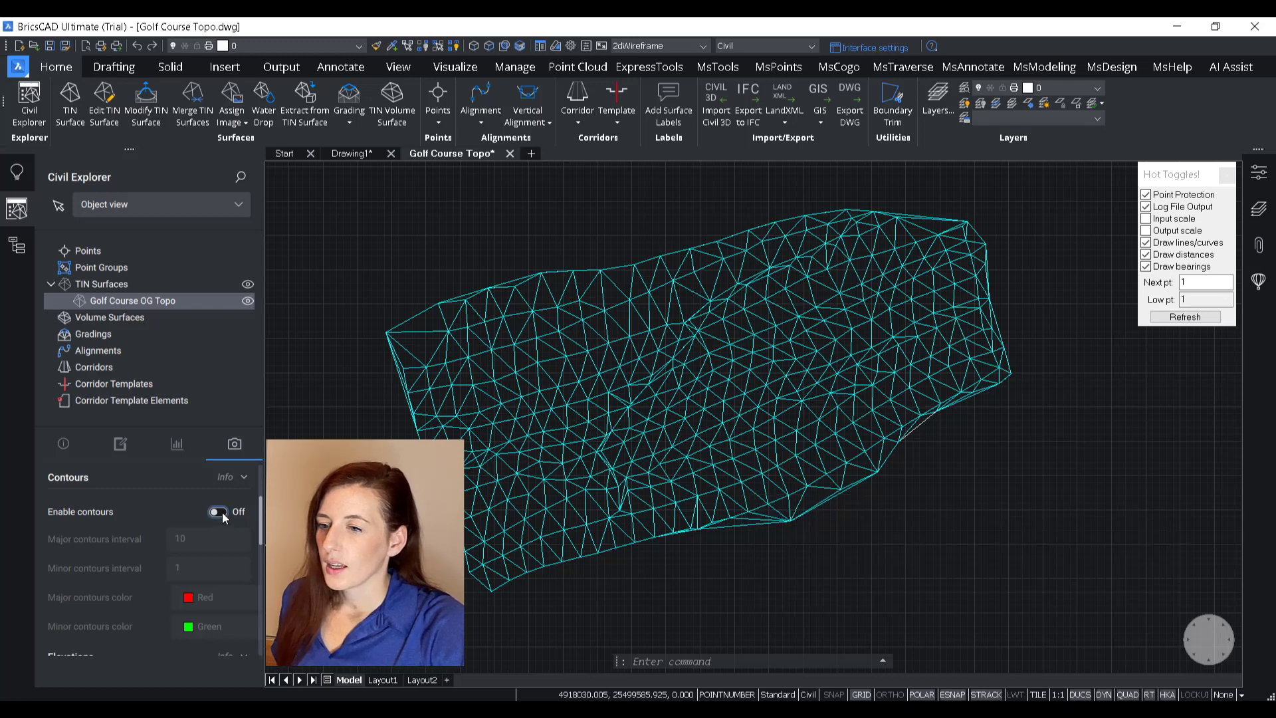
- Enable contours, hide the triangle mesh, and turn on the boundary line for the surface
click(218, 511)
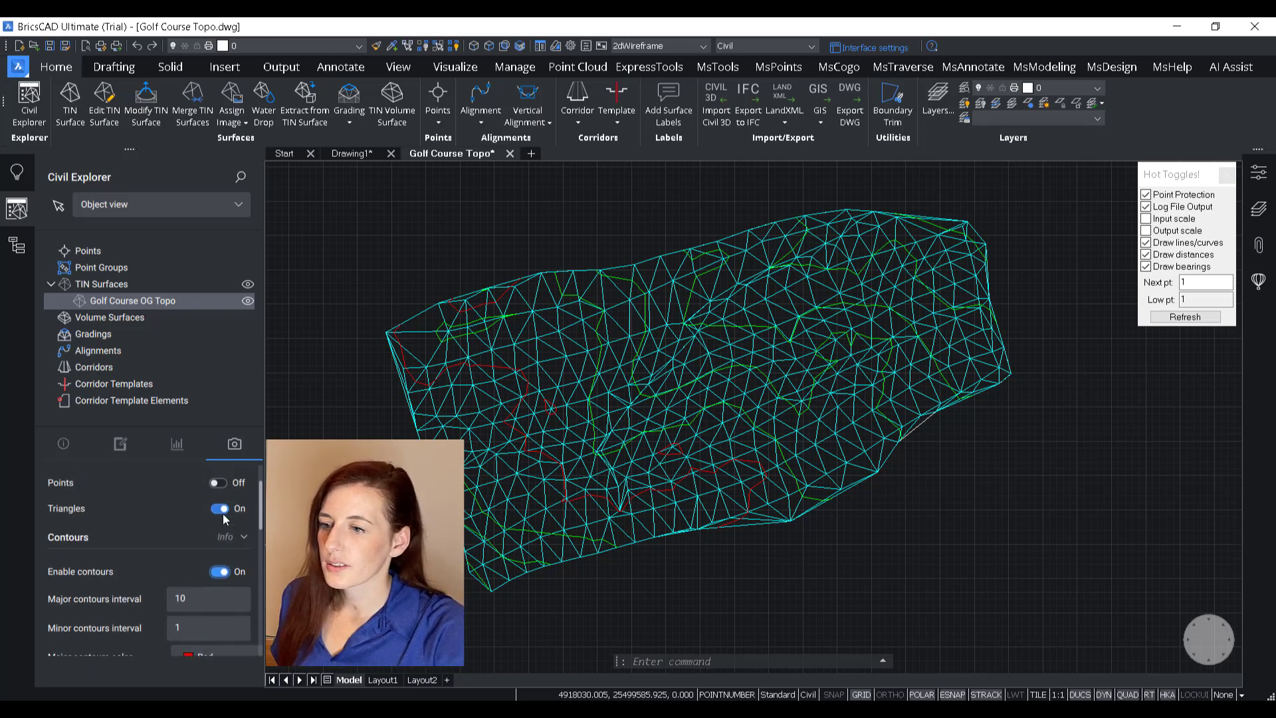
click(220, 507)
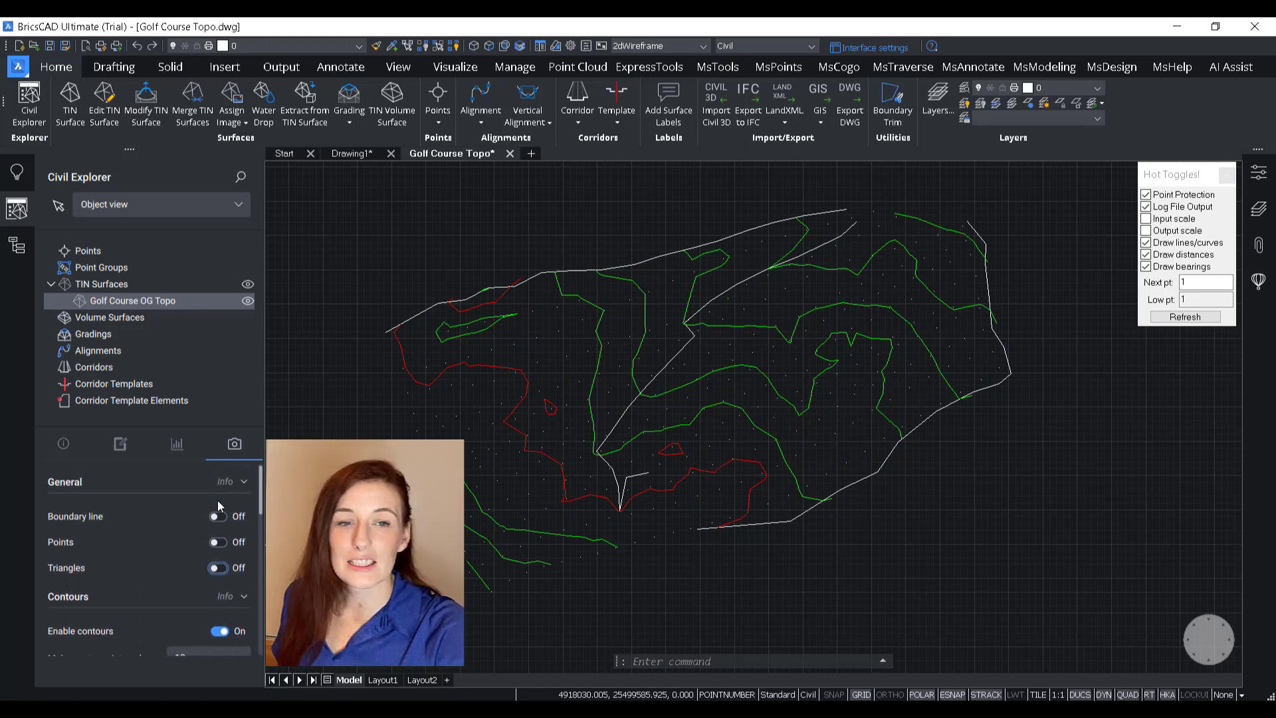
click(217, 515)
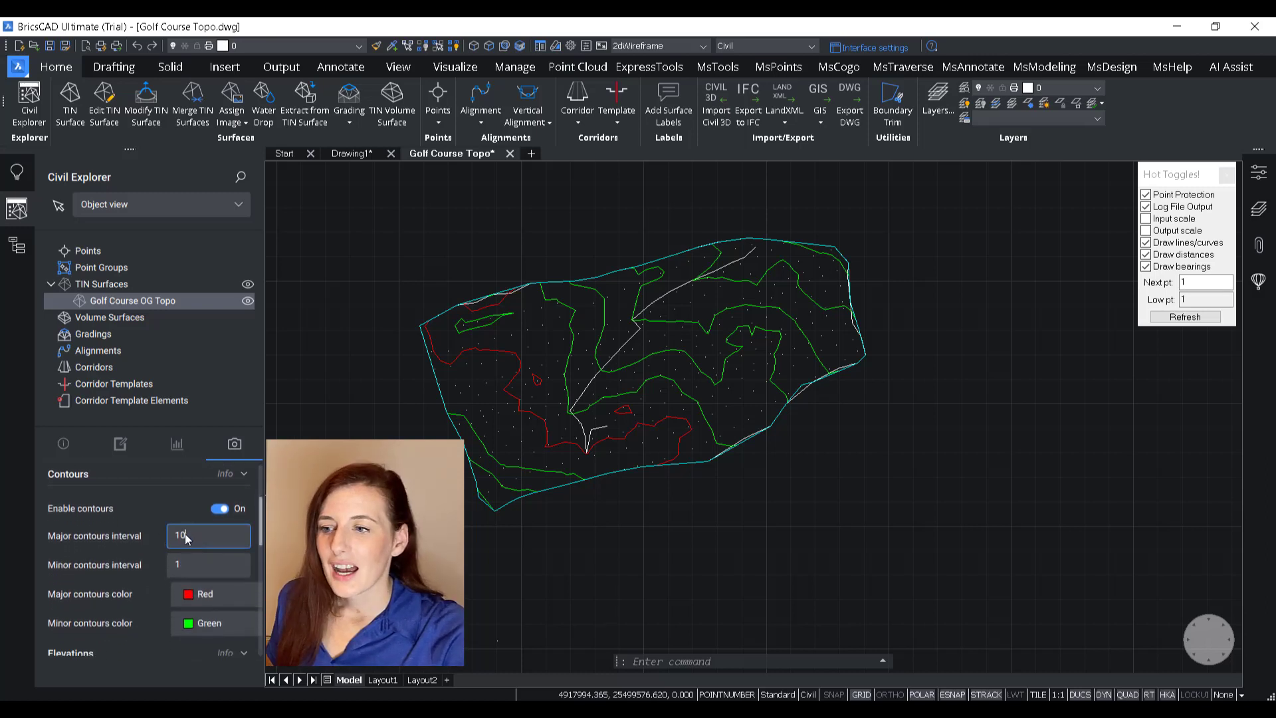
- Set the Golf Course OG Topo major contour interval to 2 and minor interval to 0.5
click(208, 535)
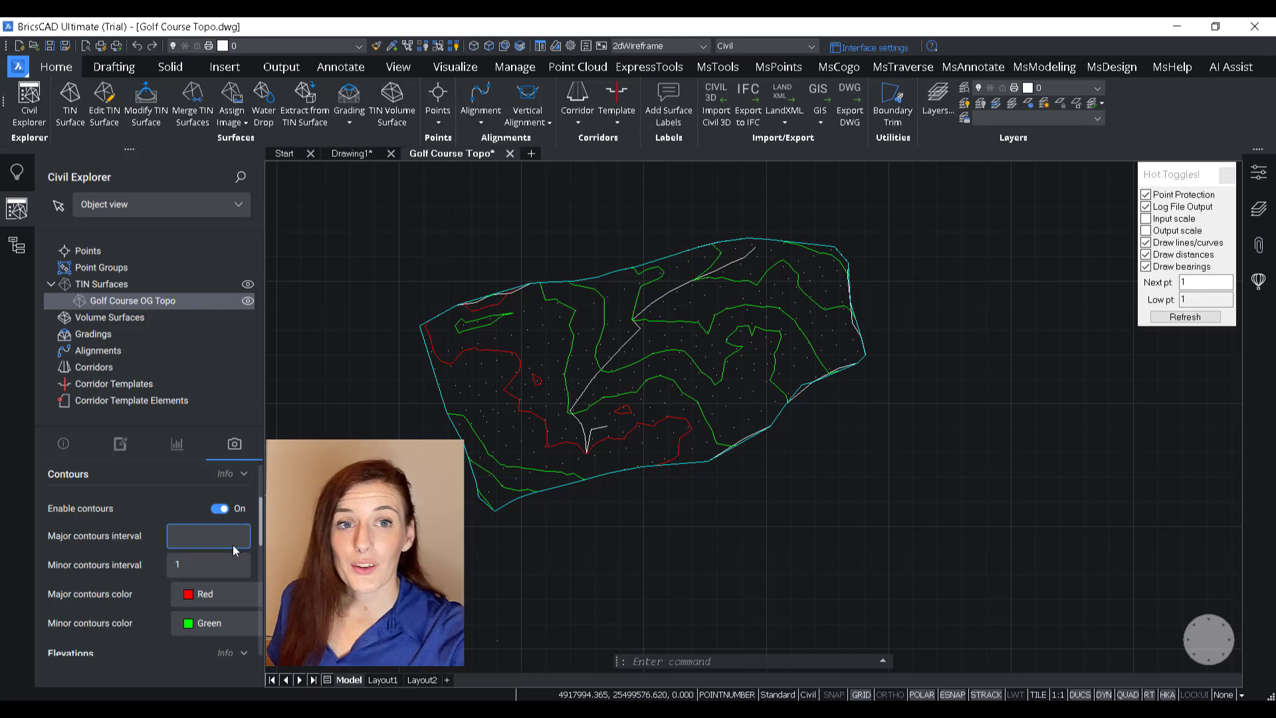
text(5)
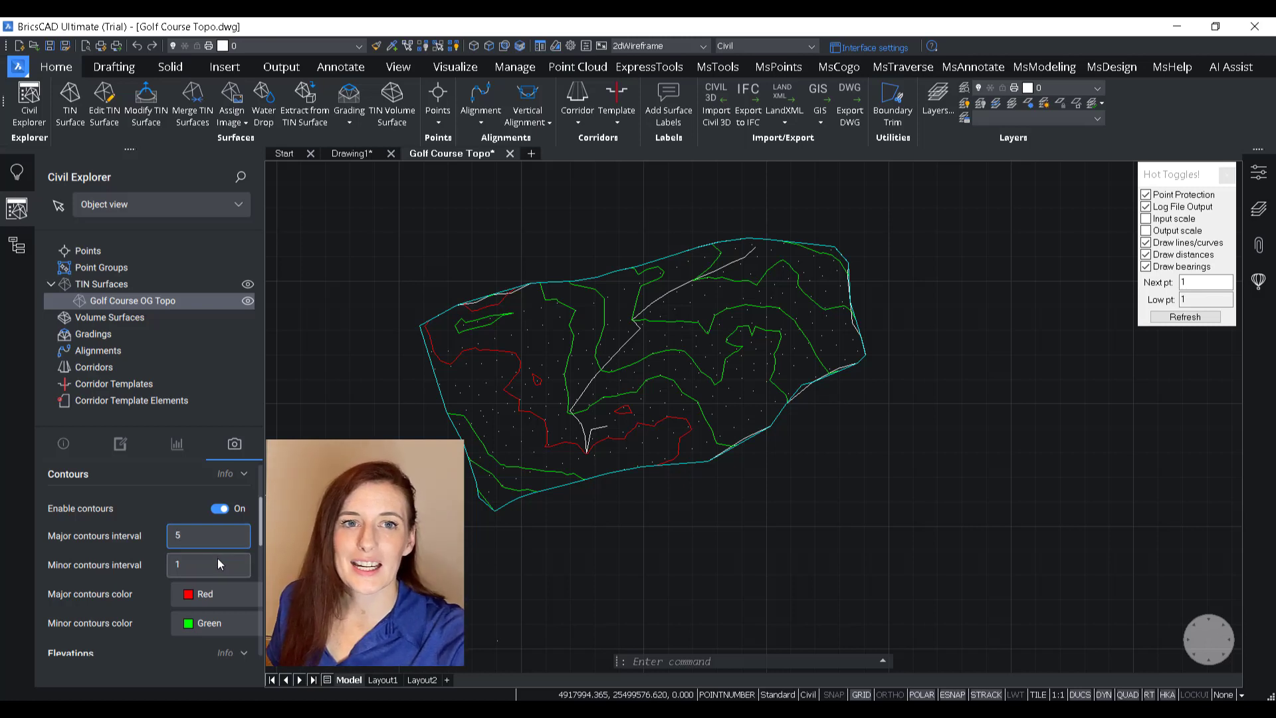
click(207, 564)
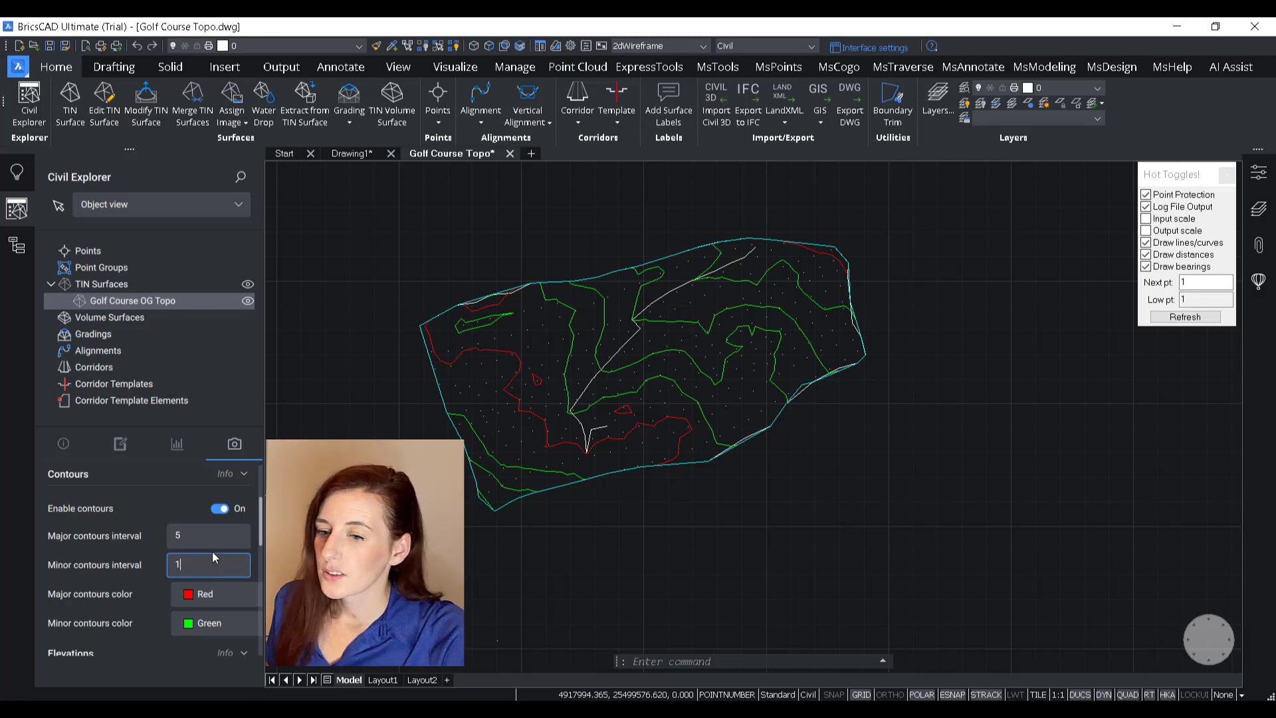
text(.5)
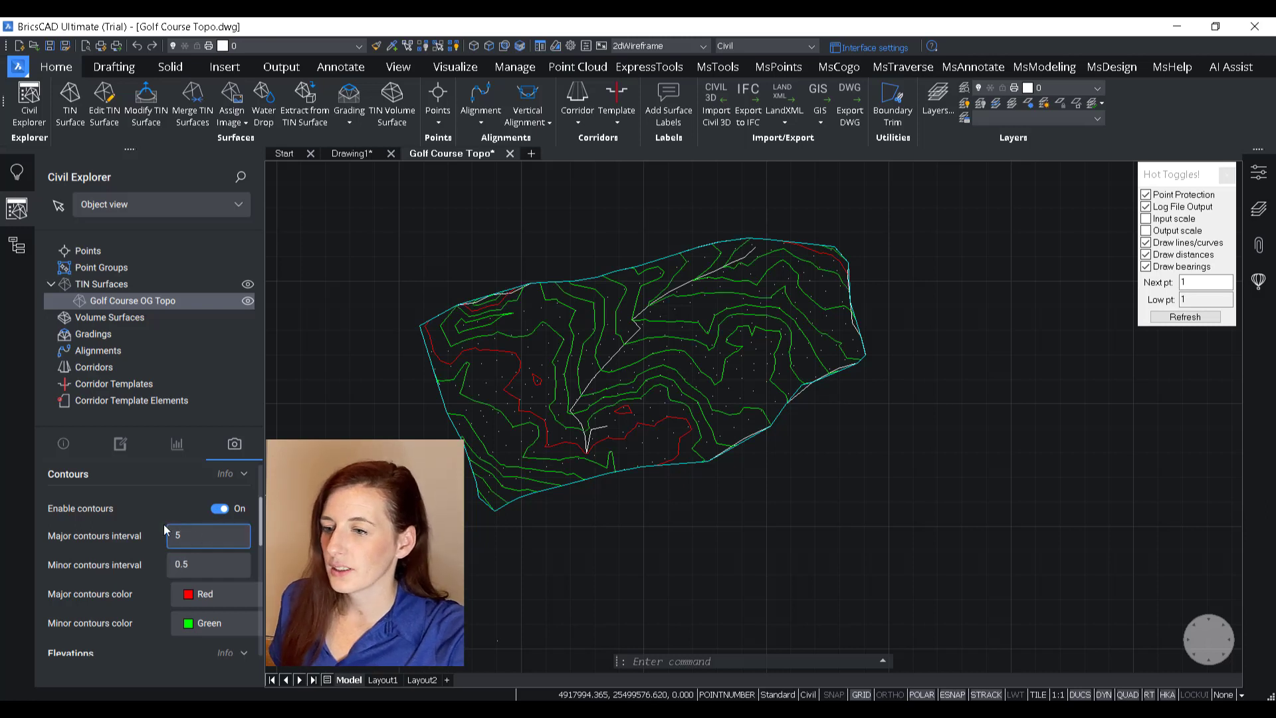
text(2)
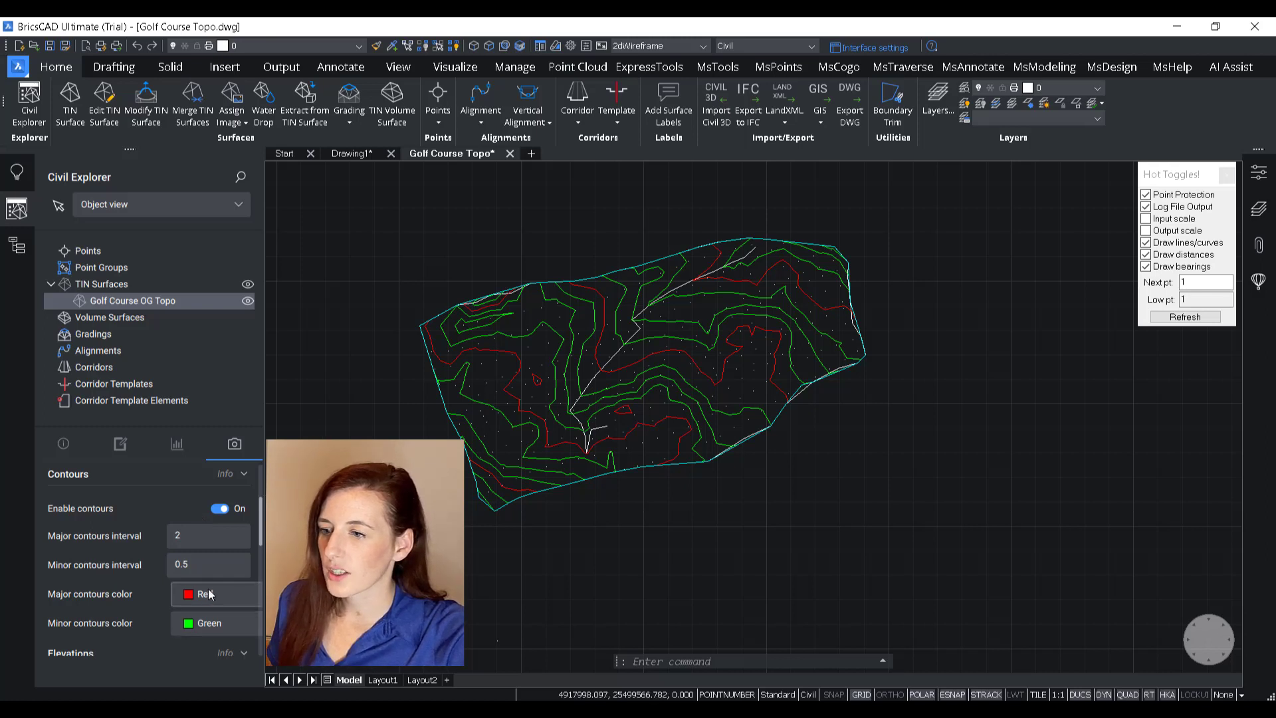
- Set the major contour colour to magenta, index 213
click(207, 593)
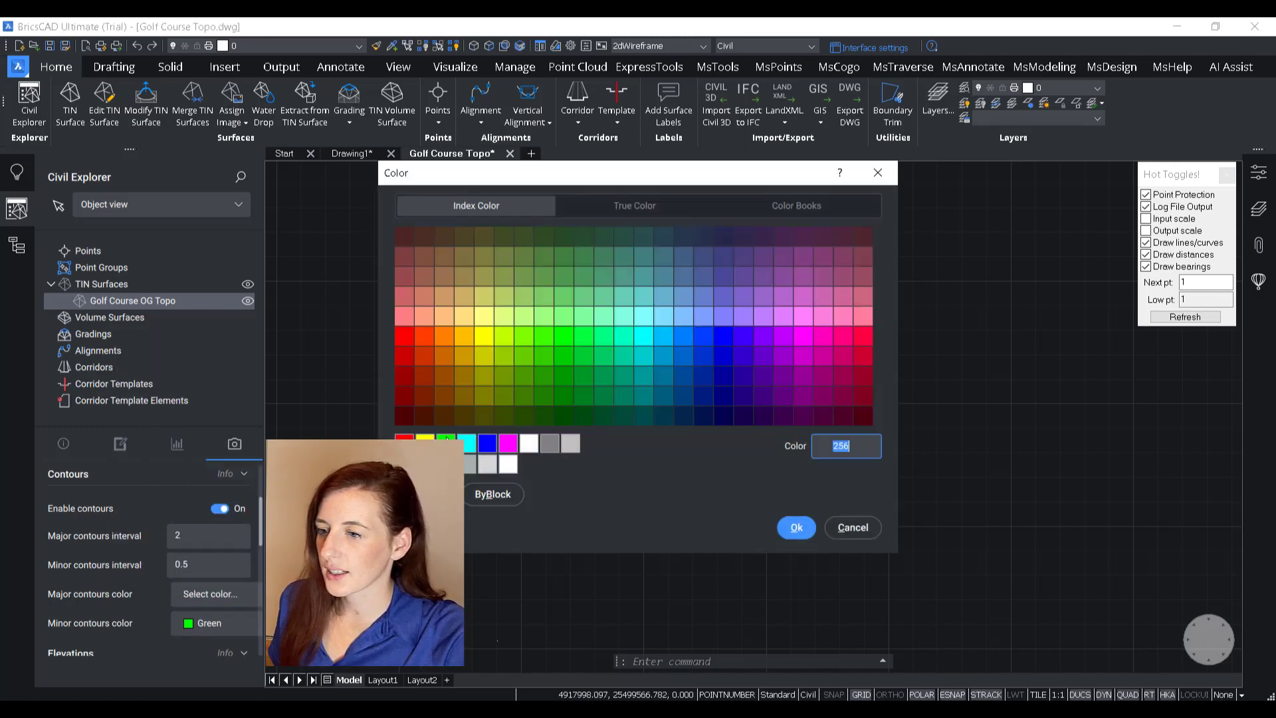
click(802, 295)
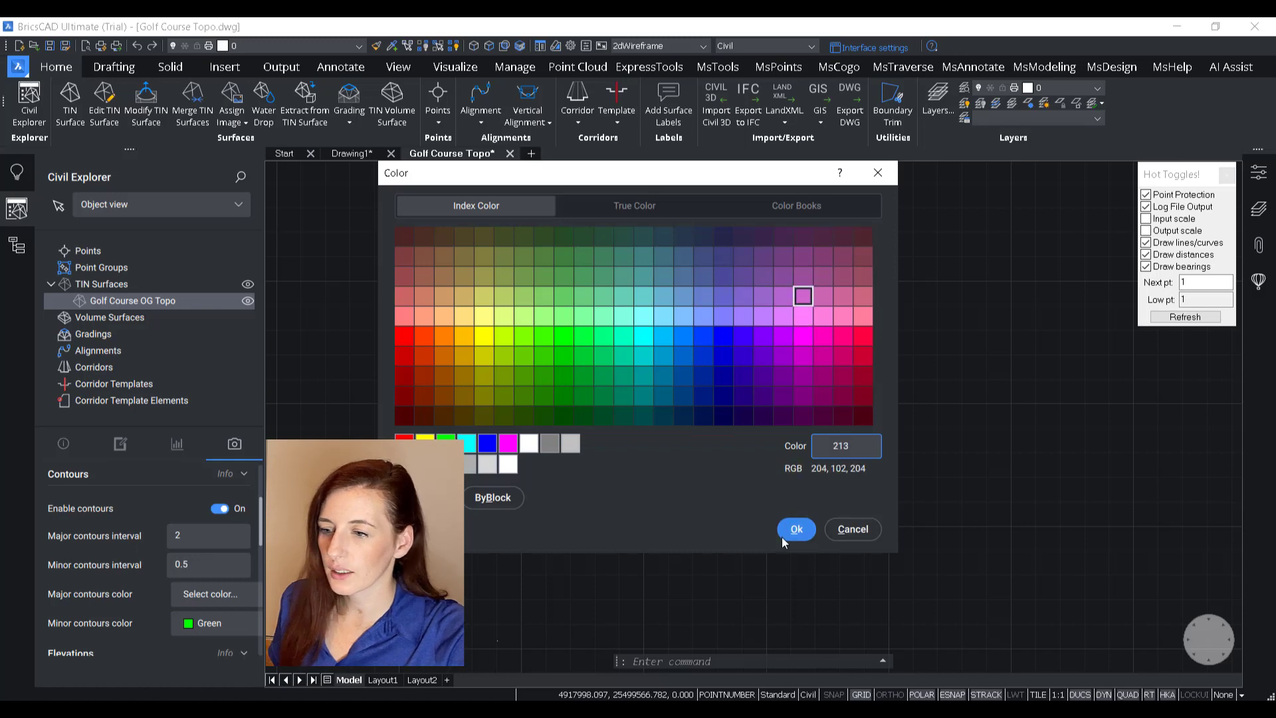
click(795, 529)
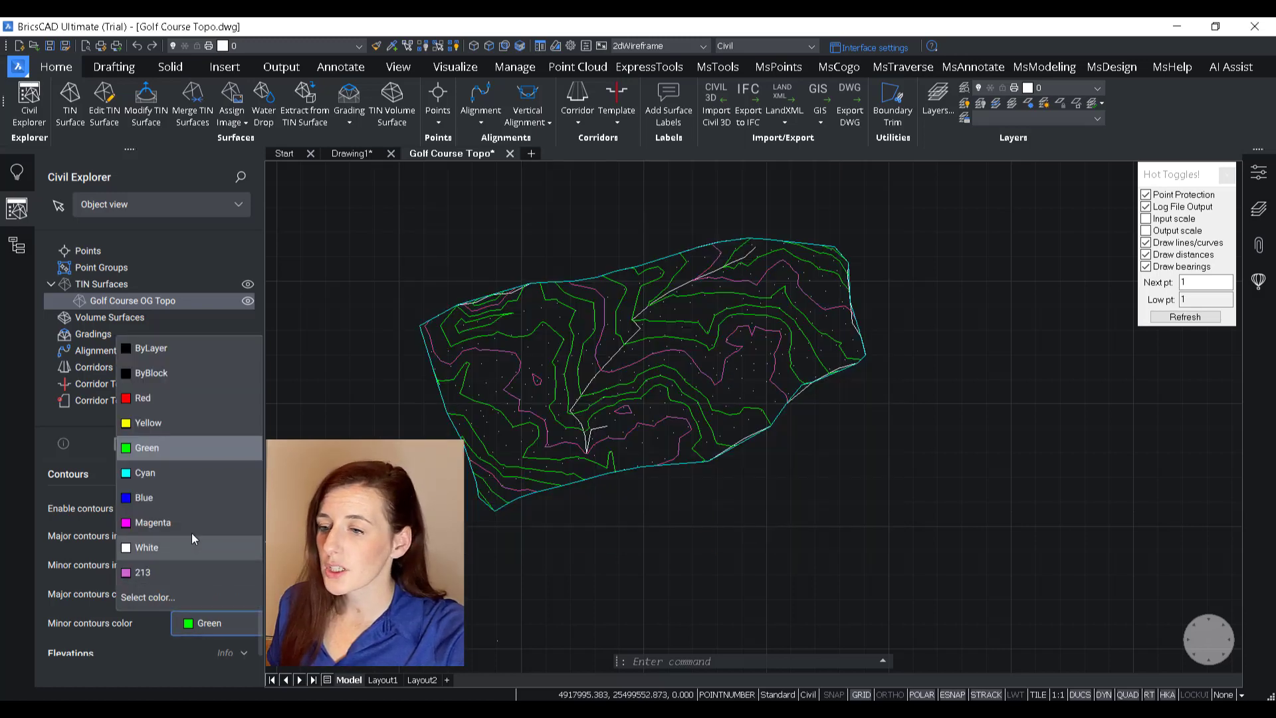
- Set the minor contour colour to cyan, index 120
click(148, 596)
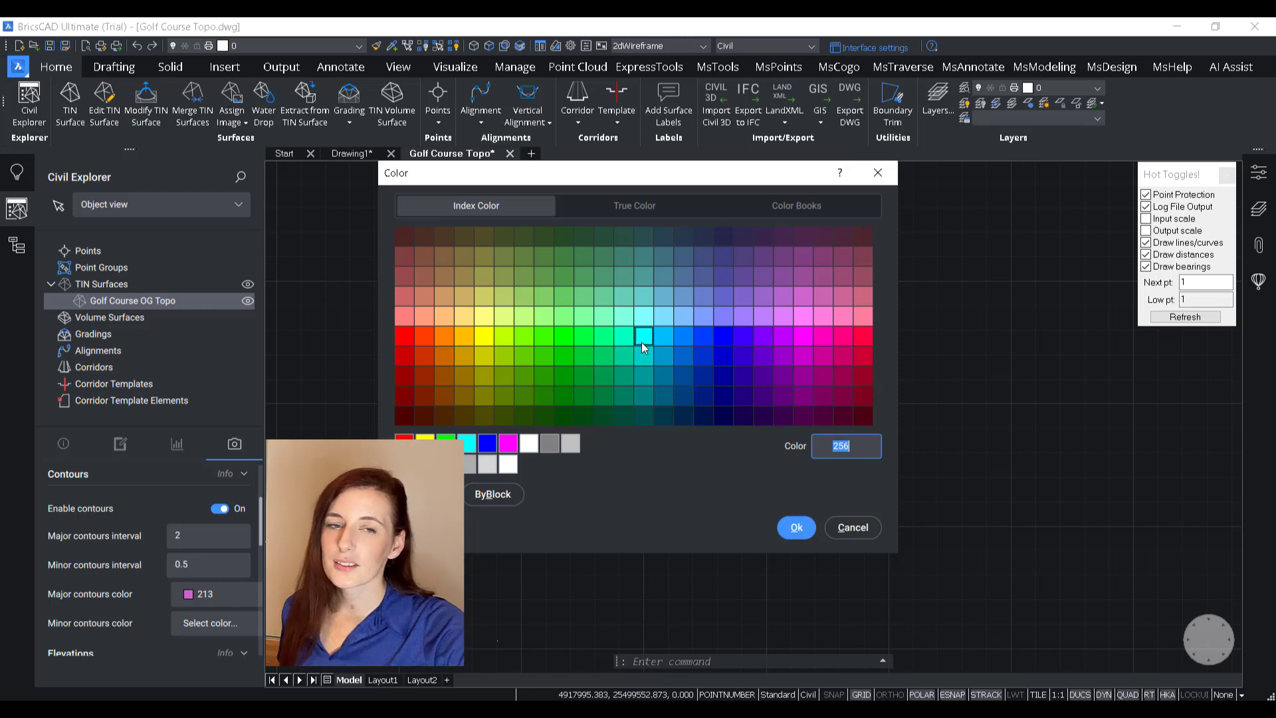
click(622, 336)
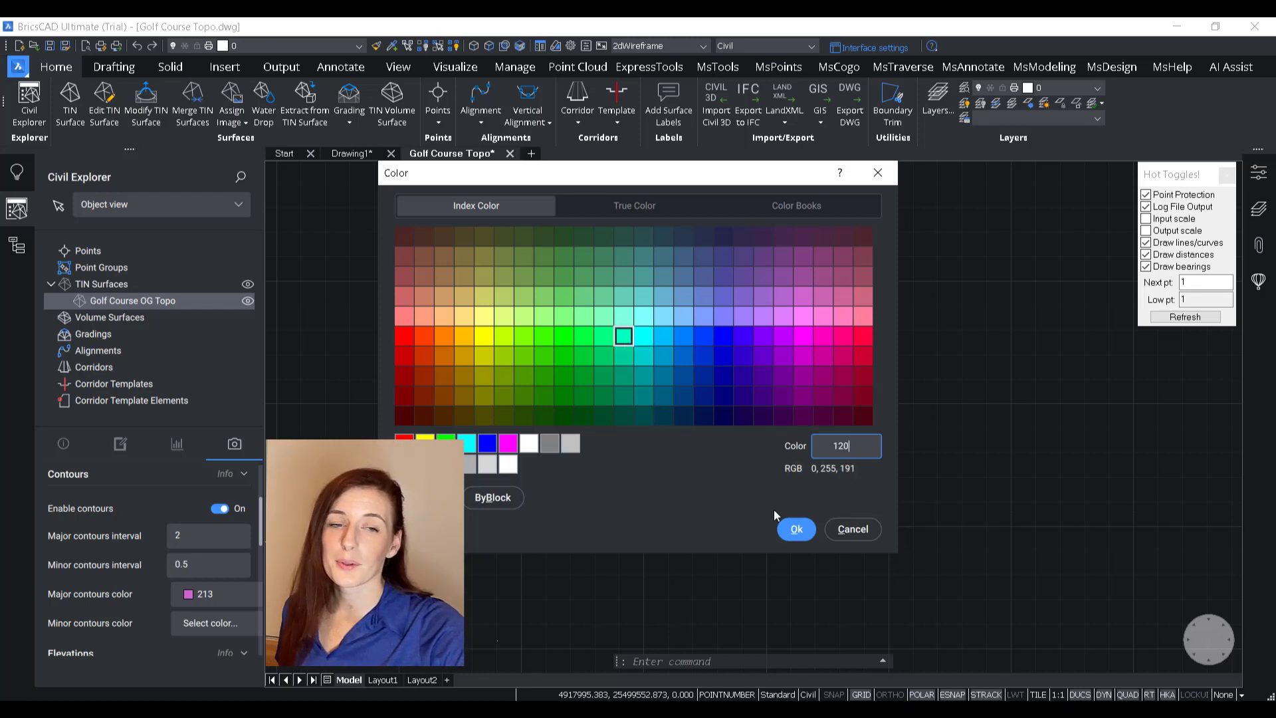
click(794, 529)
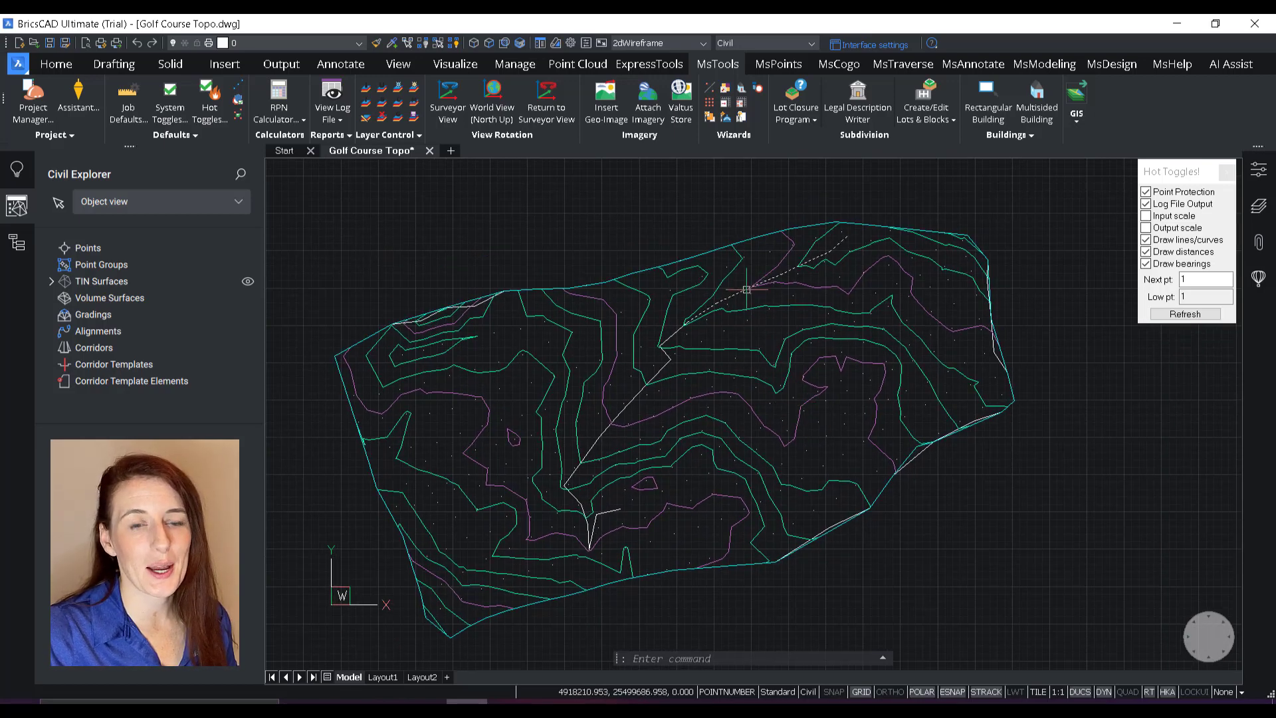
mouse_move(1149, 438)
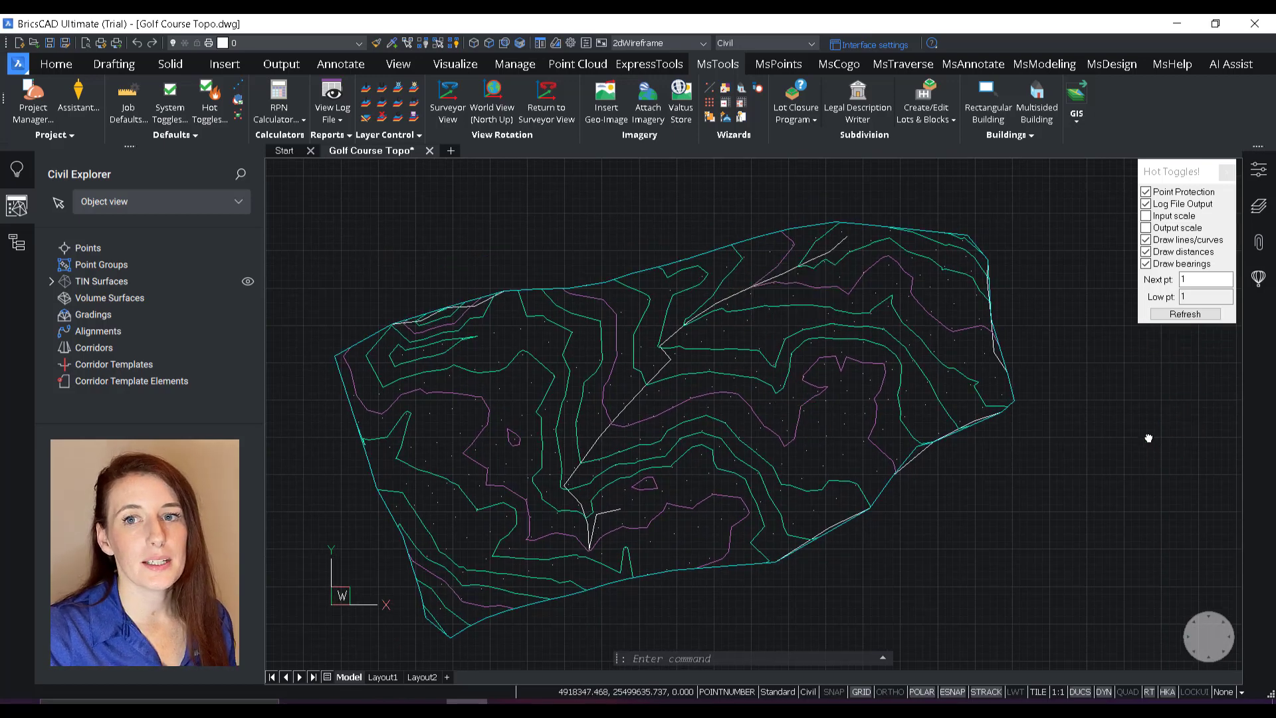